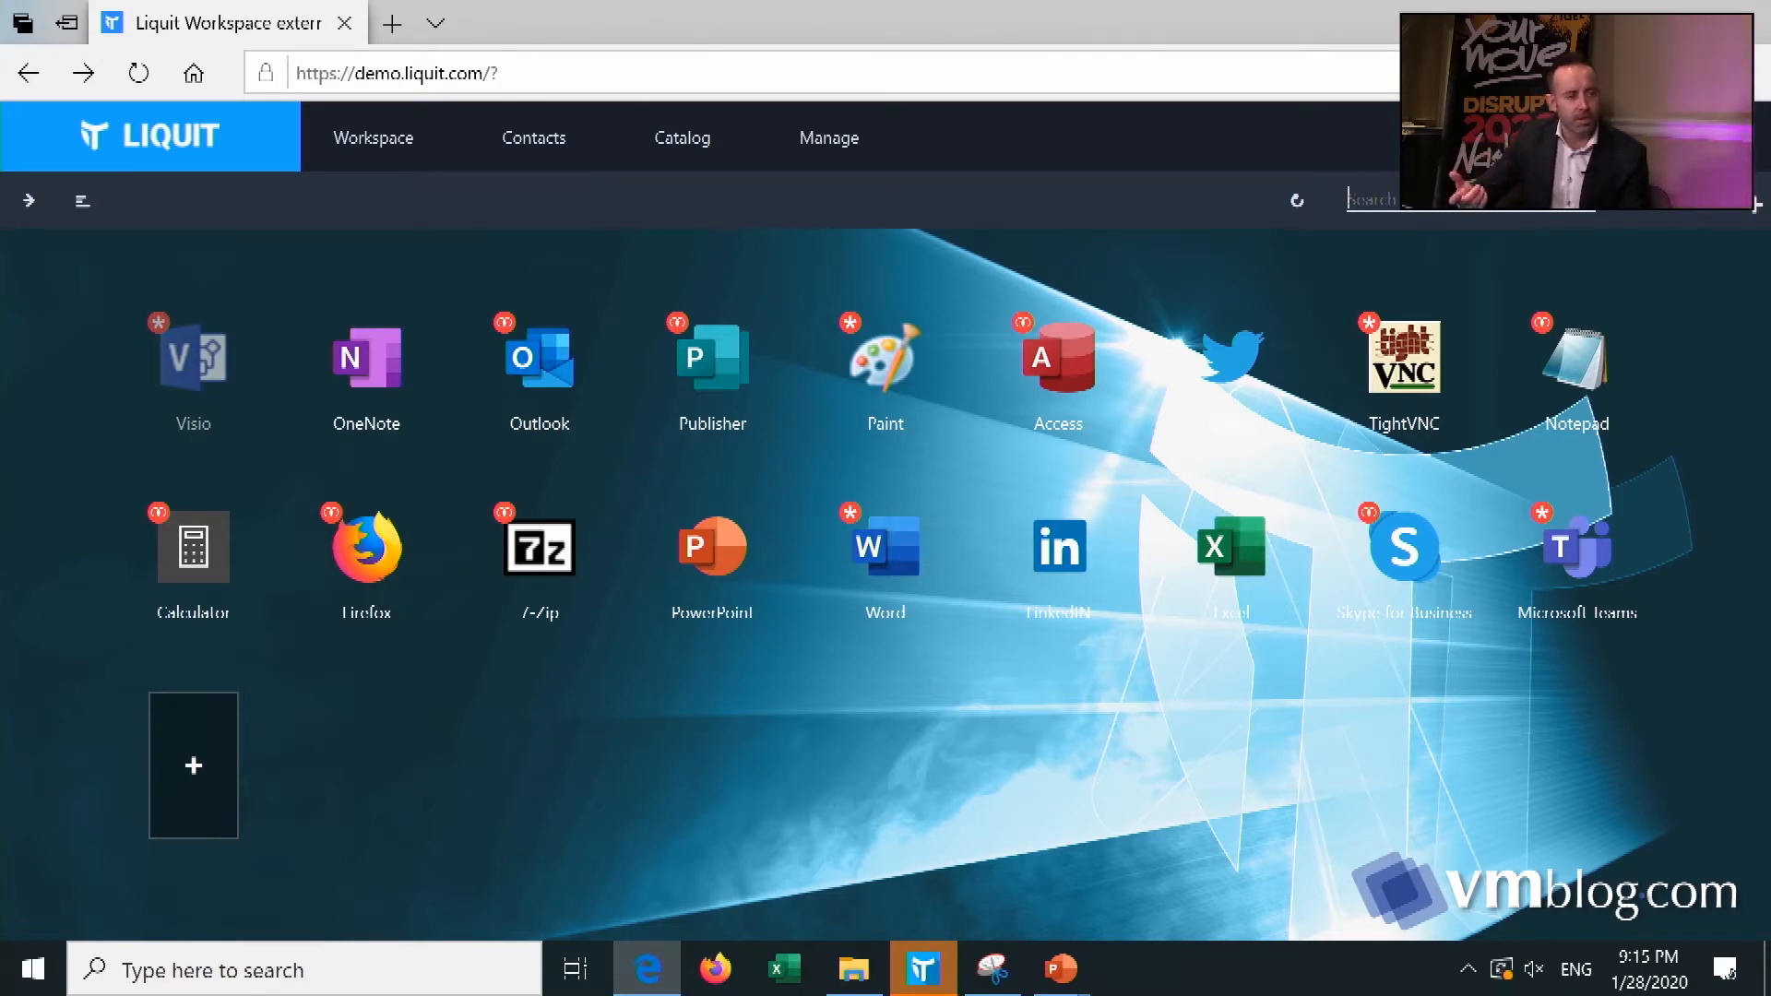
{"action": "mouse_move", "coordinate": [1006, 661]}
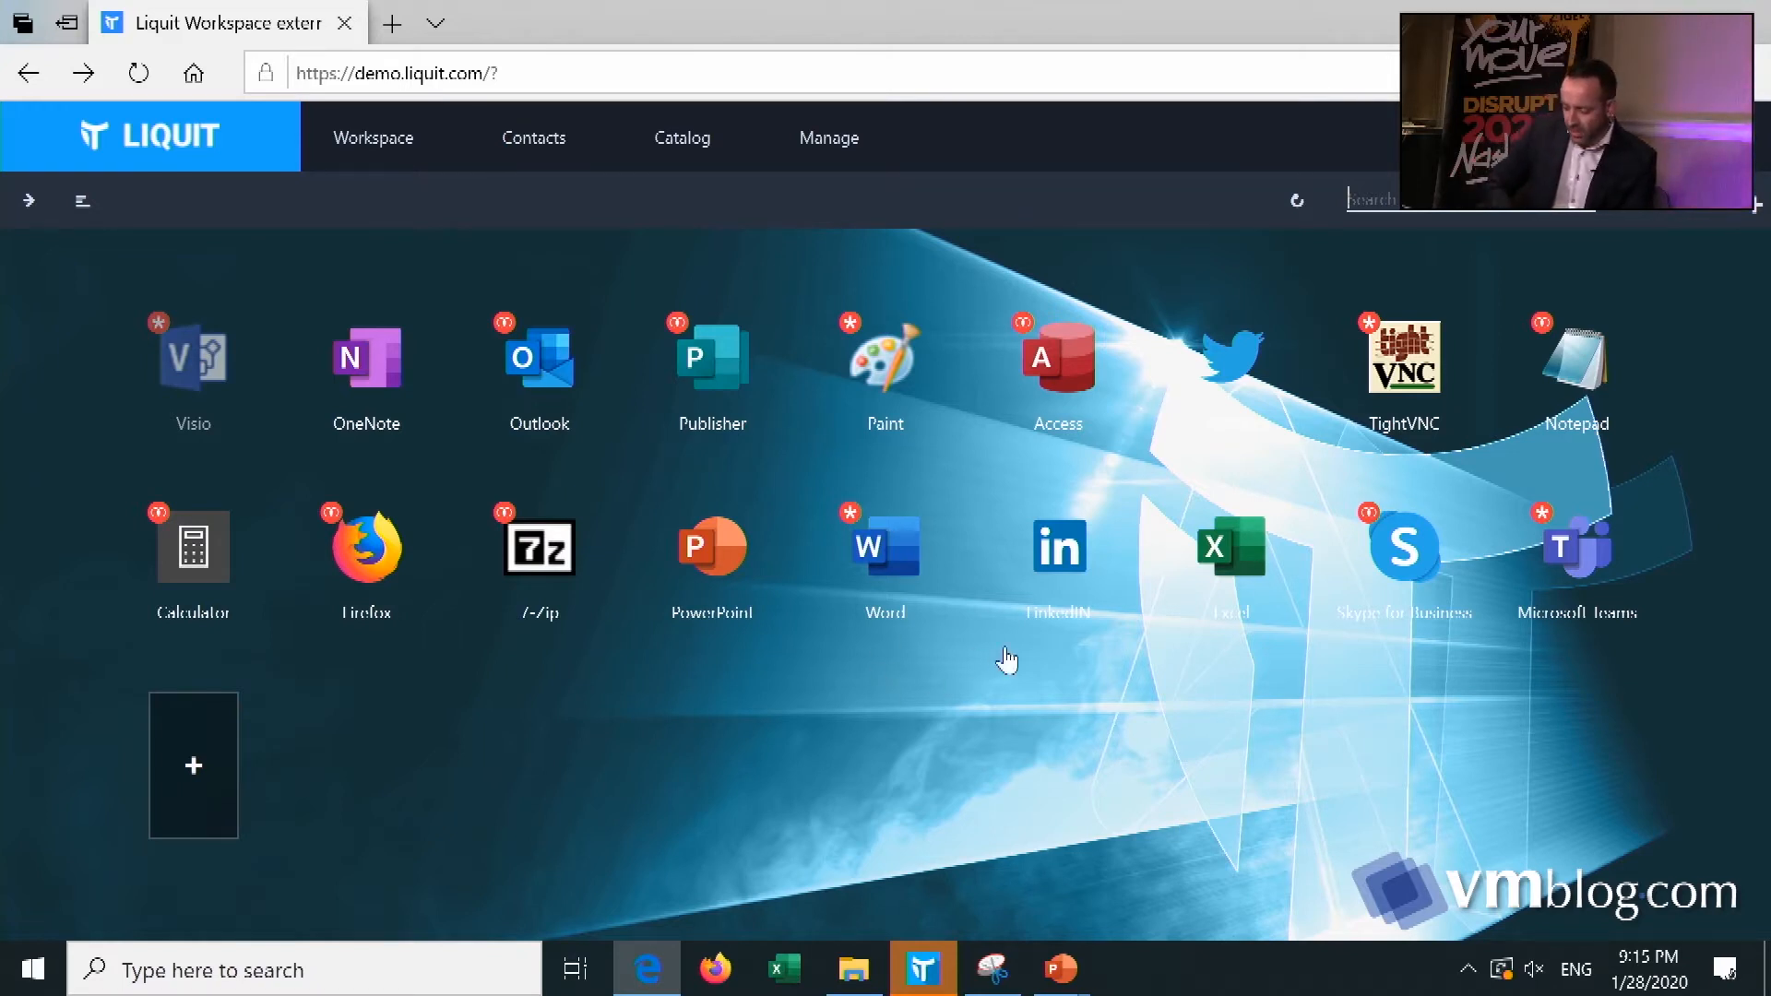
{"action": "mouse_move", "coordinate": [1159, 616]}
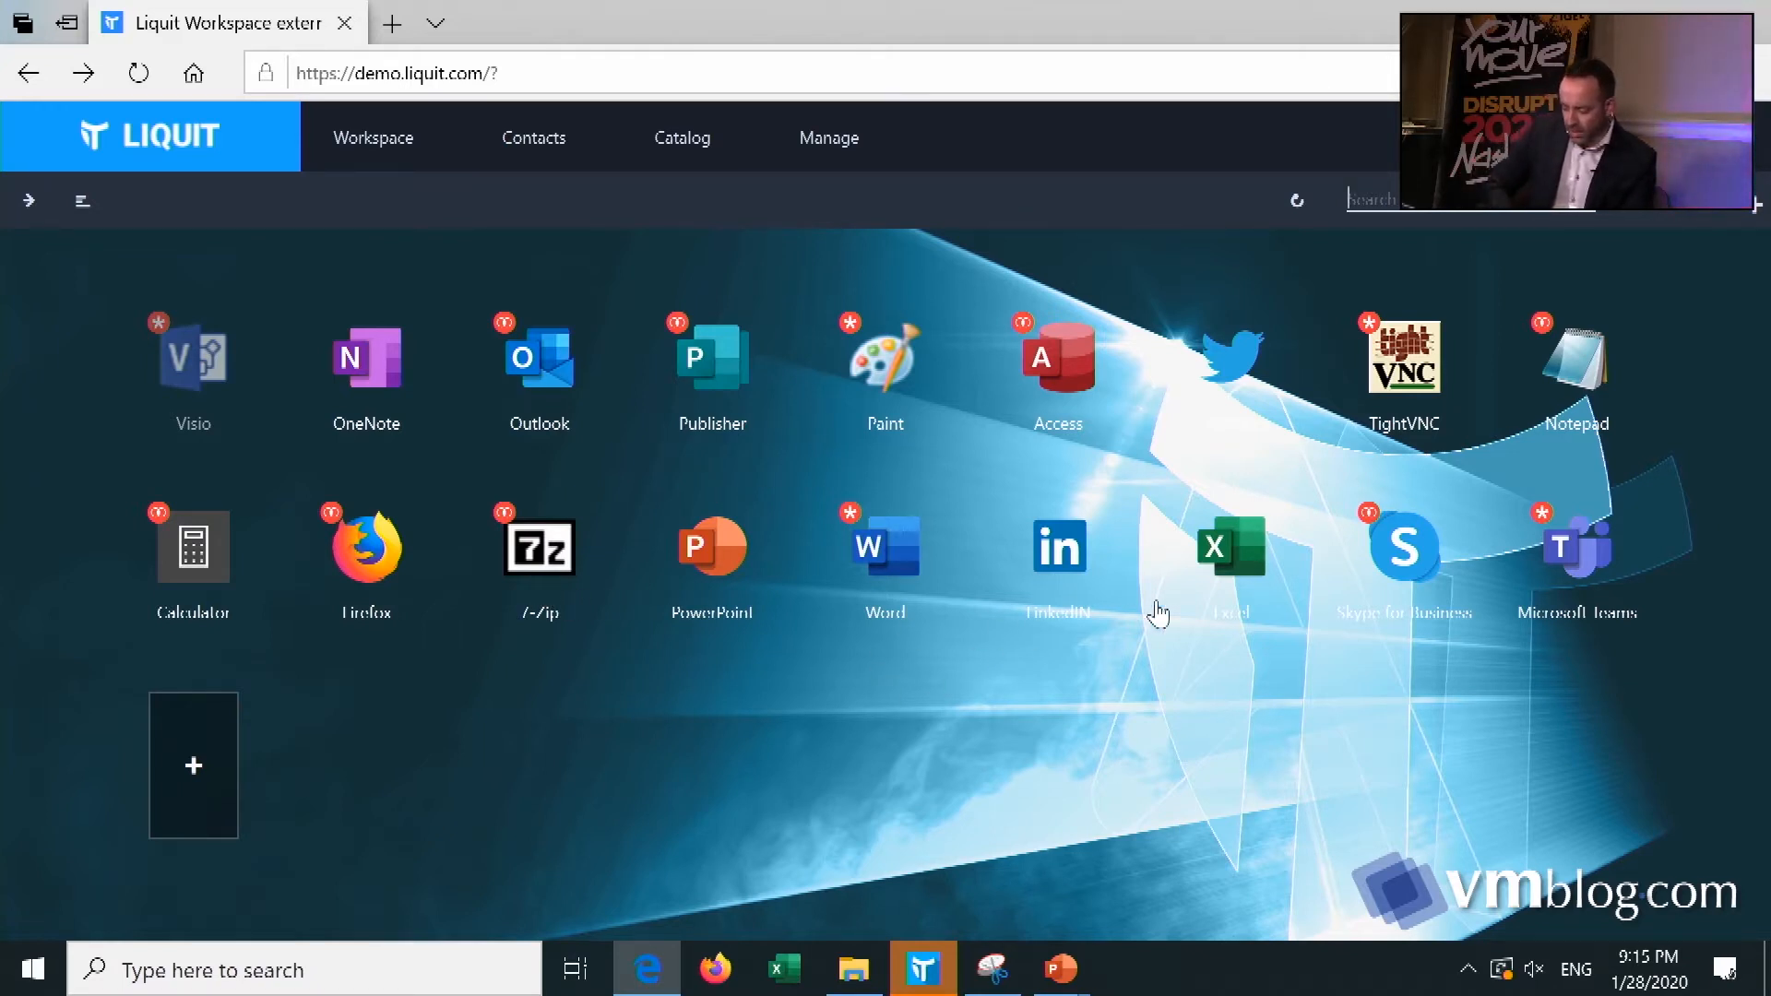
Go from the Excel icon to its package management page and reveal the launch actions list.
{"action": "left_click", "coordinate": [1230, 548]}
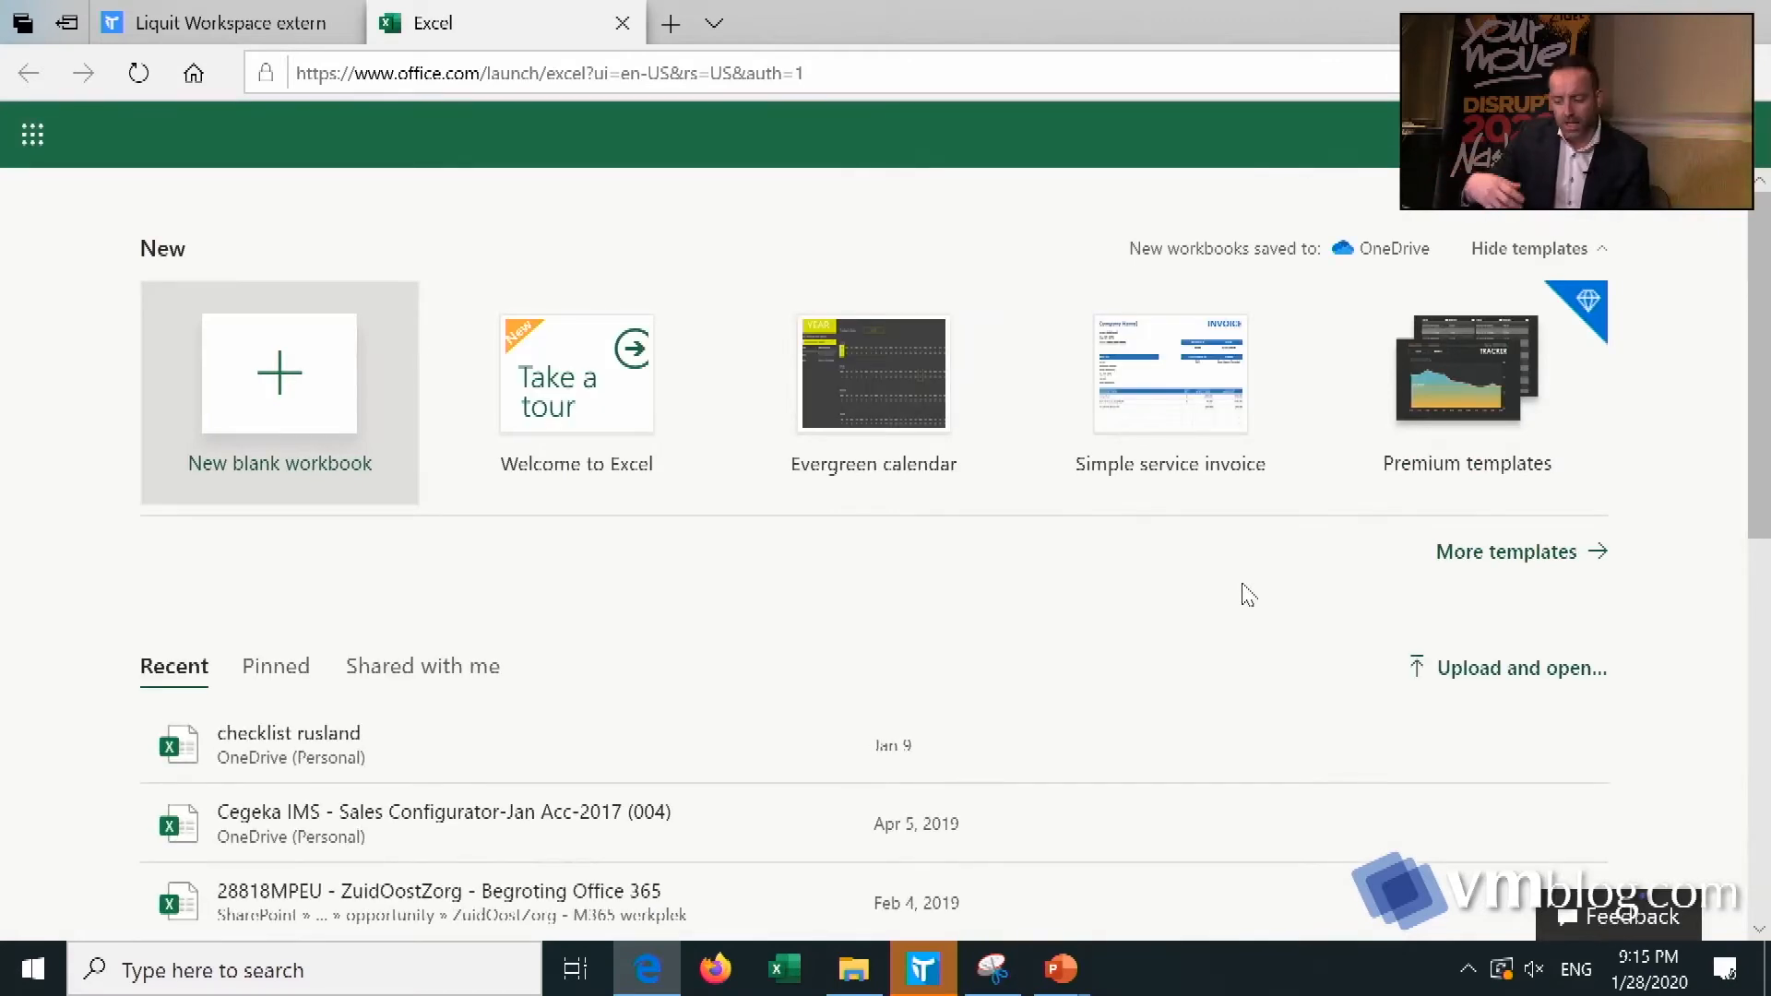
{"action": "mouse_move", "coordinate": [980, 214]}
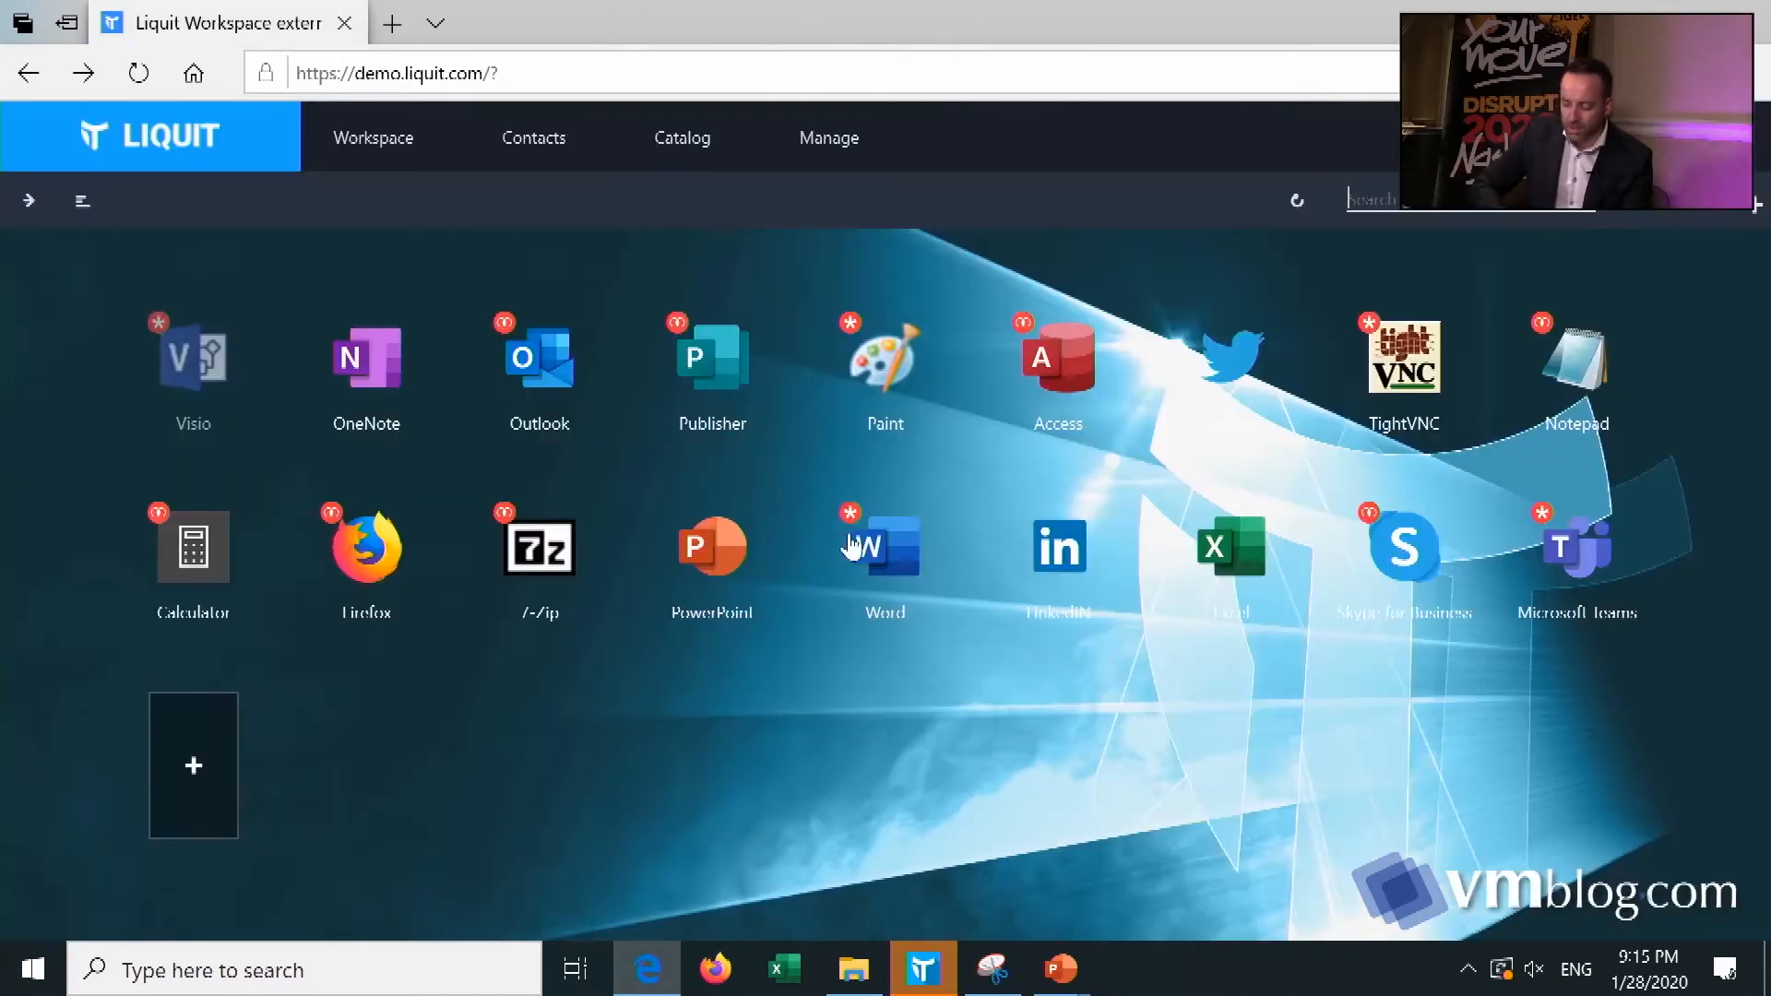
{"action": "right_click", "coordinate": [1230, 547]}
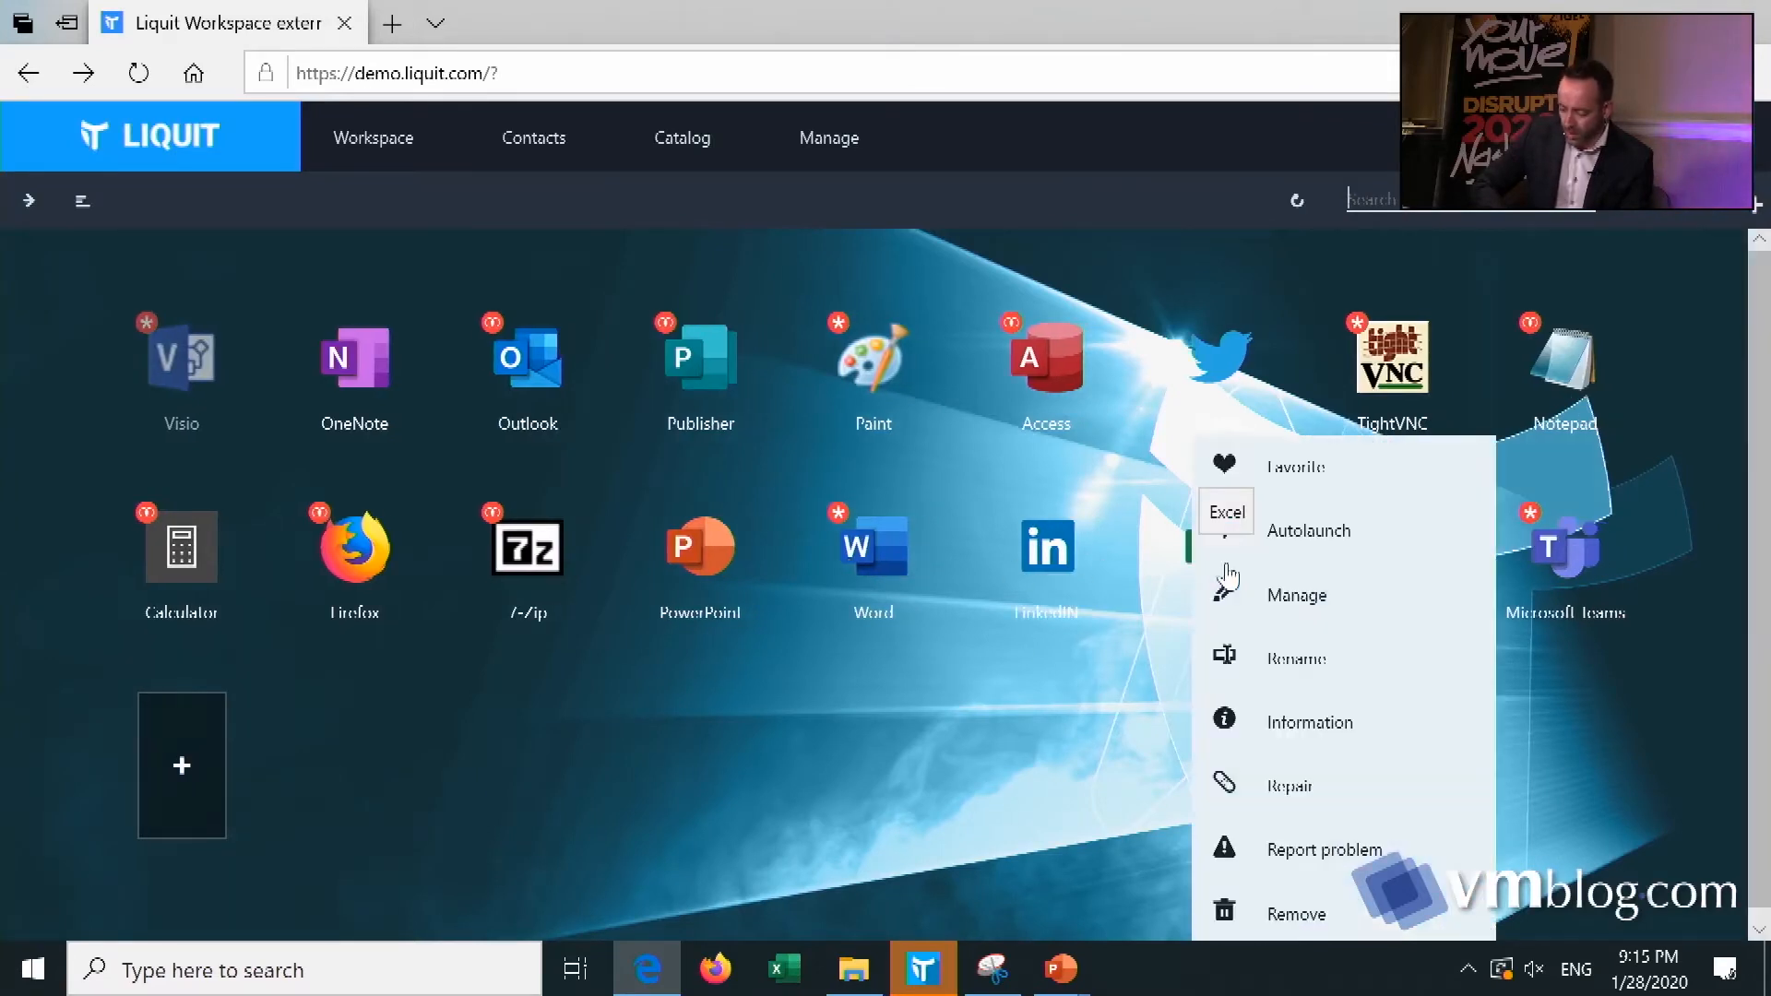
{"action": "left_click", "coordinate": [1297, 595]}
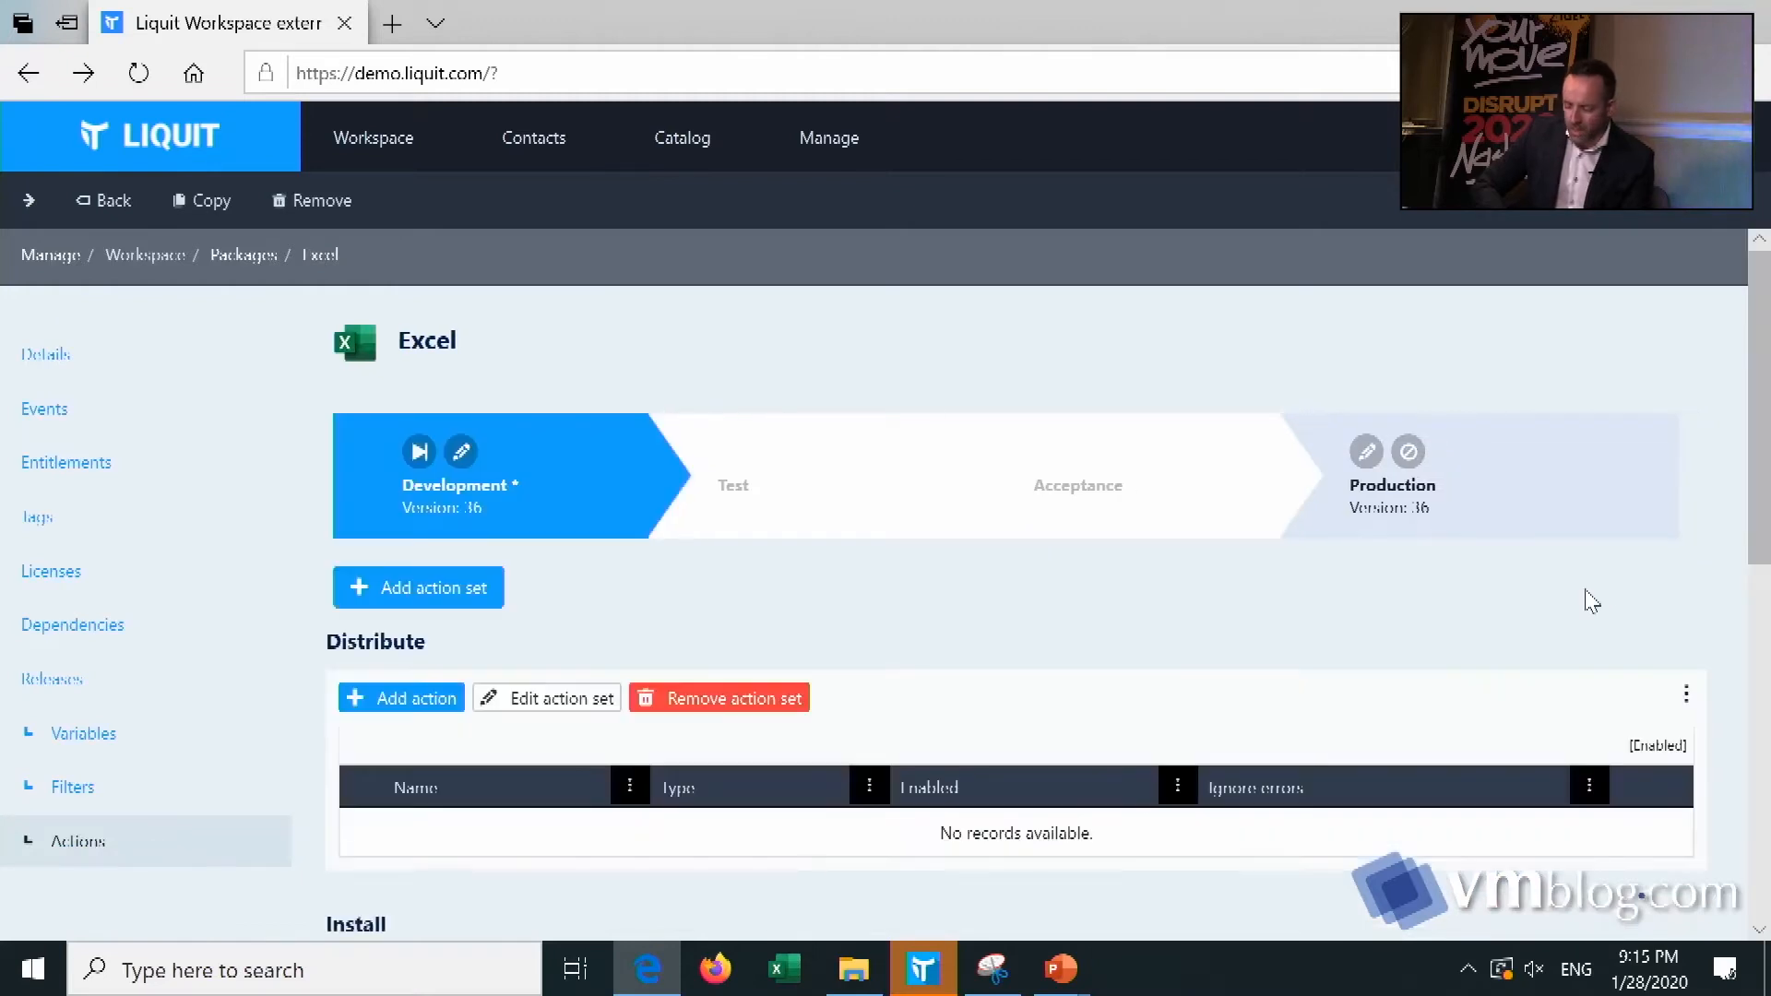
{"action": "scroll", "scroll_direction": "down", "scroll_amount": 3}
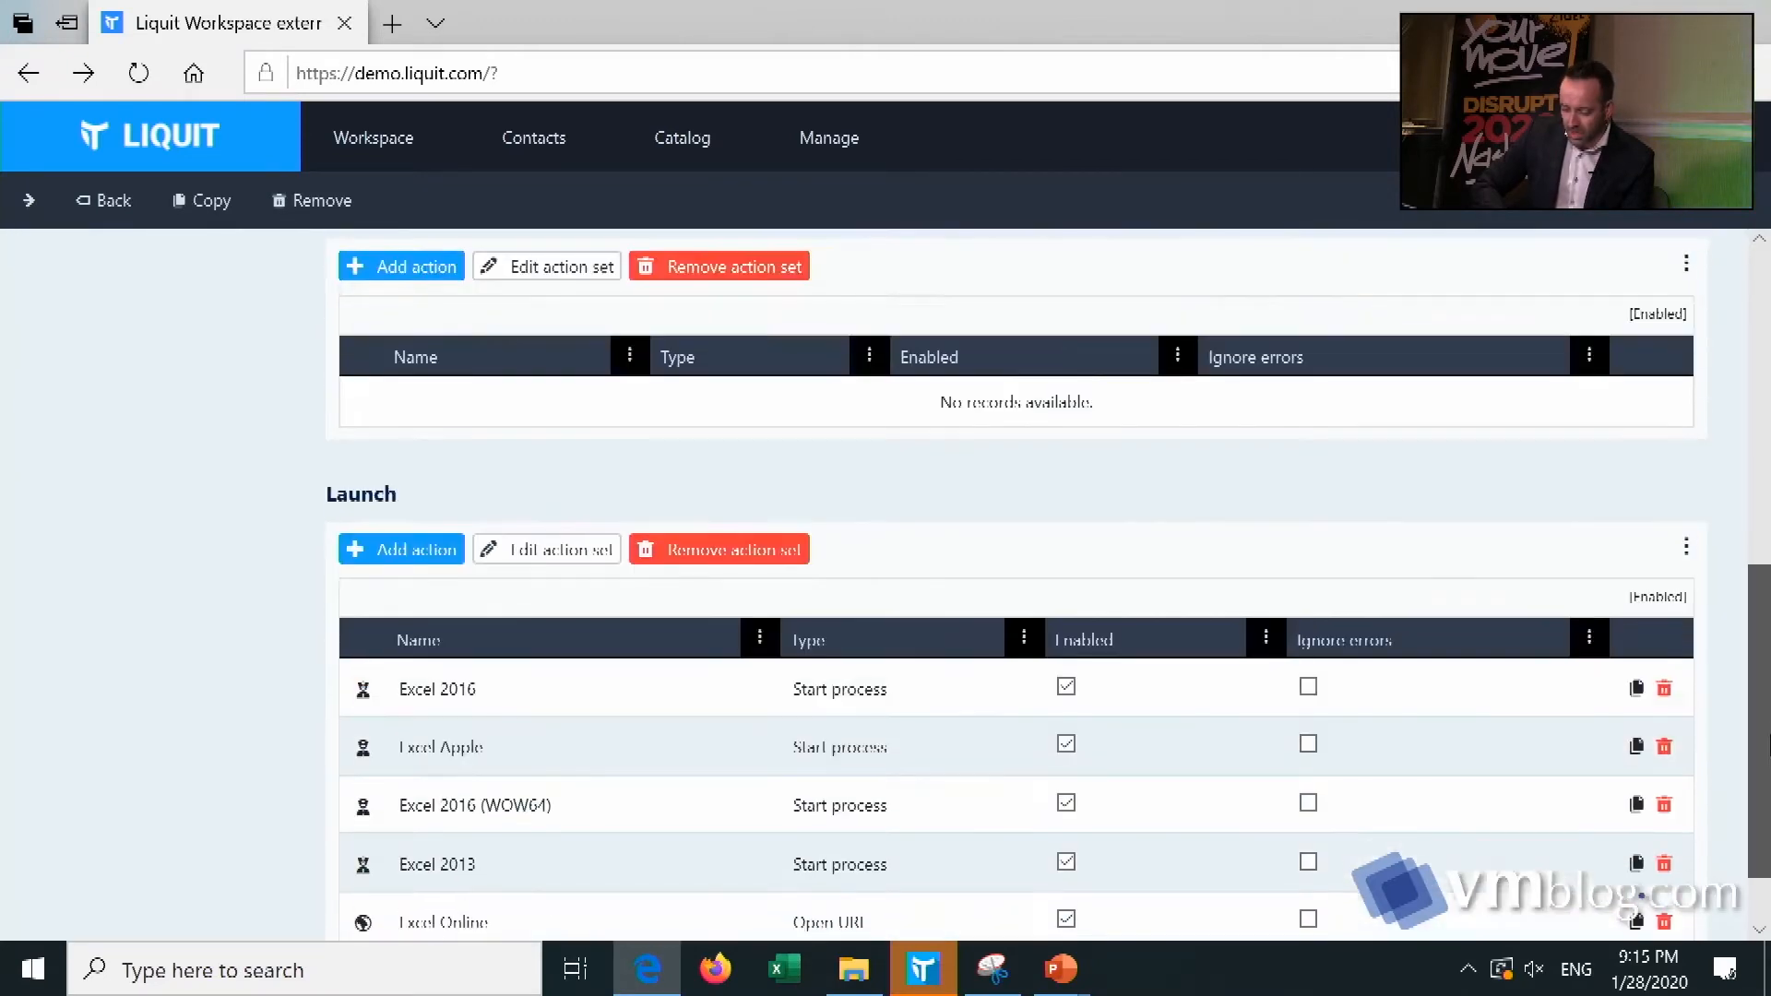
{"action": "scroll", "scroll_direction": "down", "scroll_amount": 3}
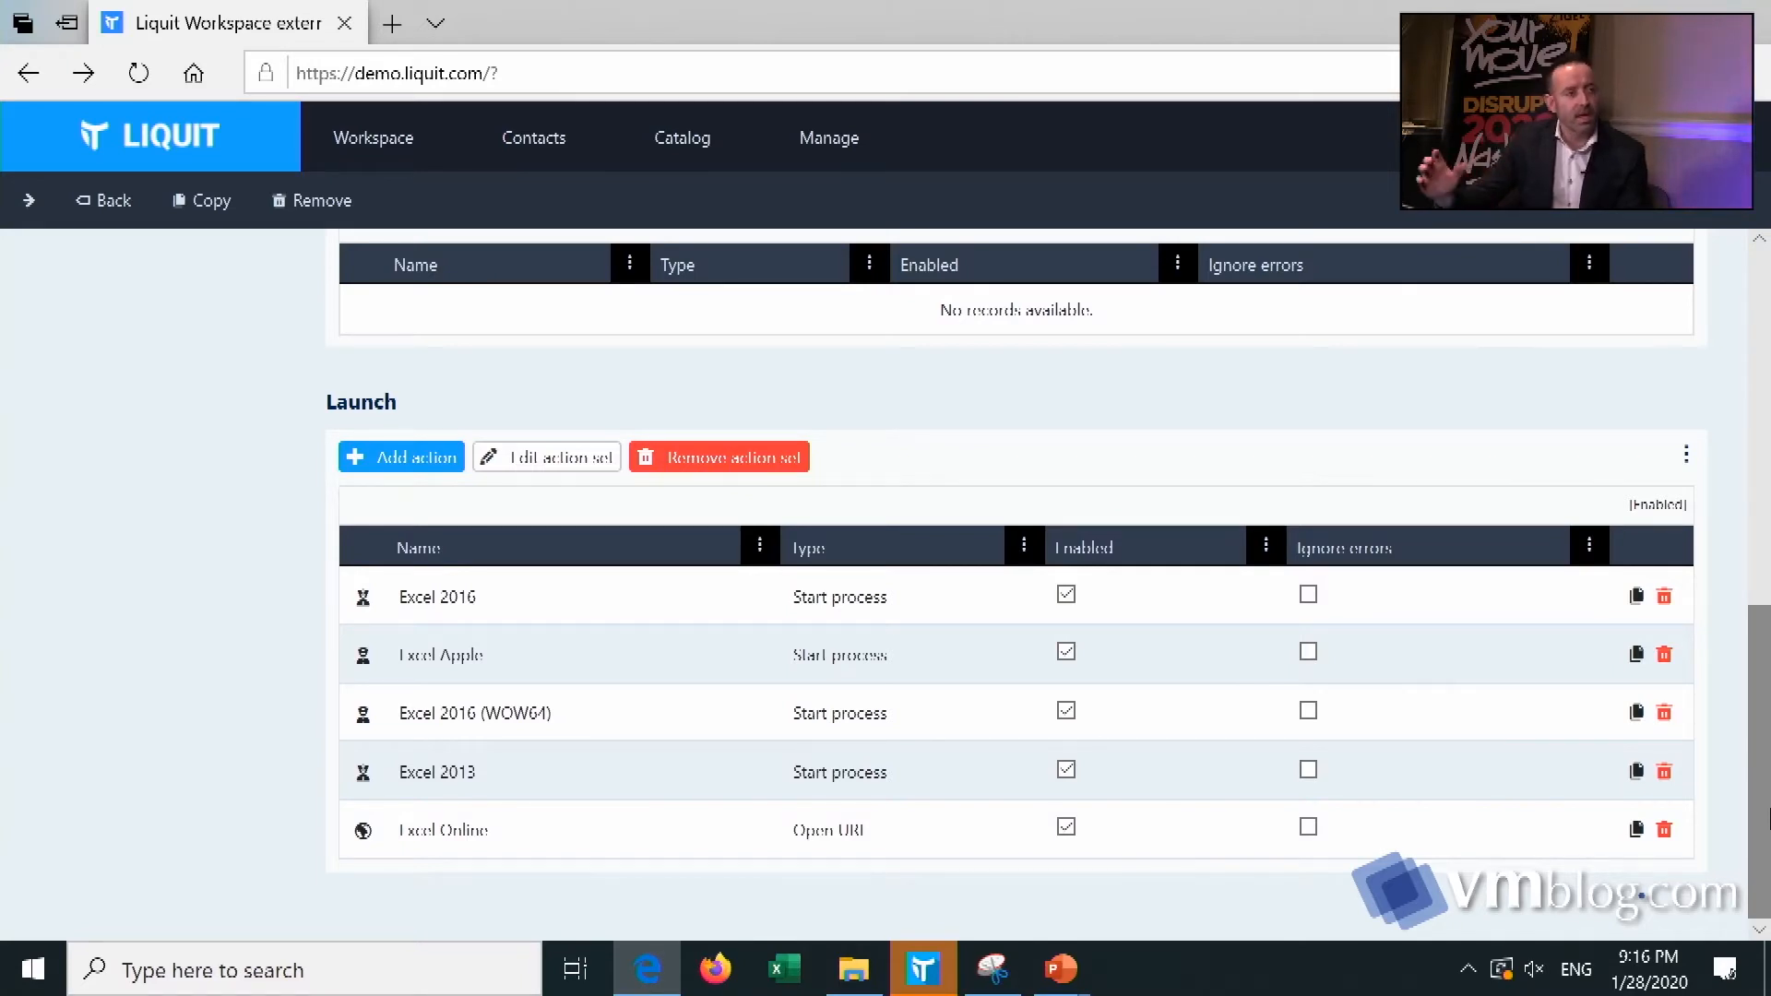
{"action": "mouse_move", "coordinate": [1251, 771]}
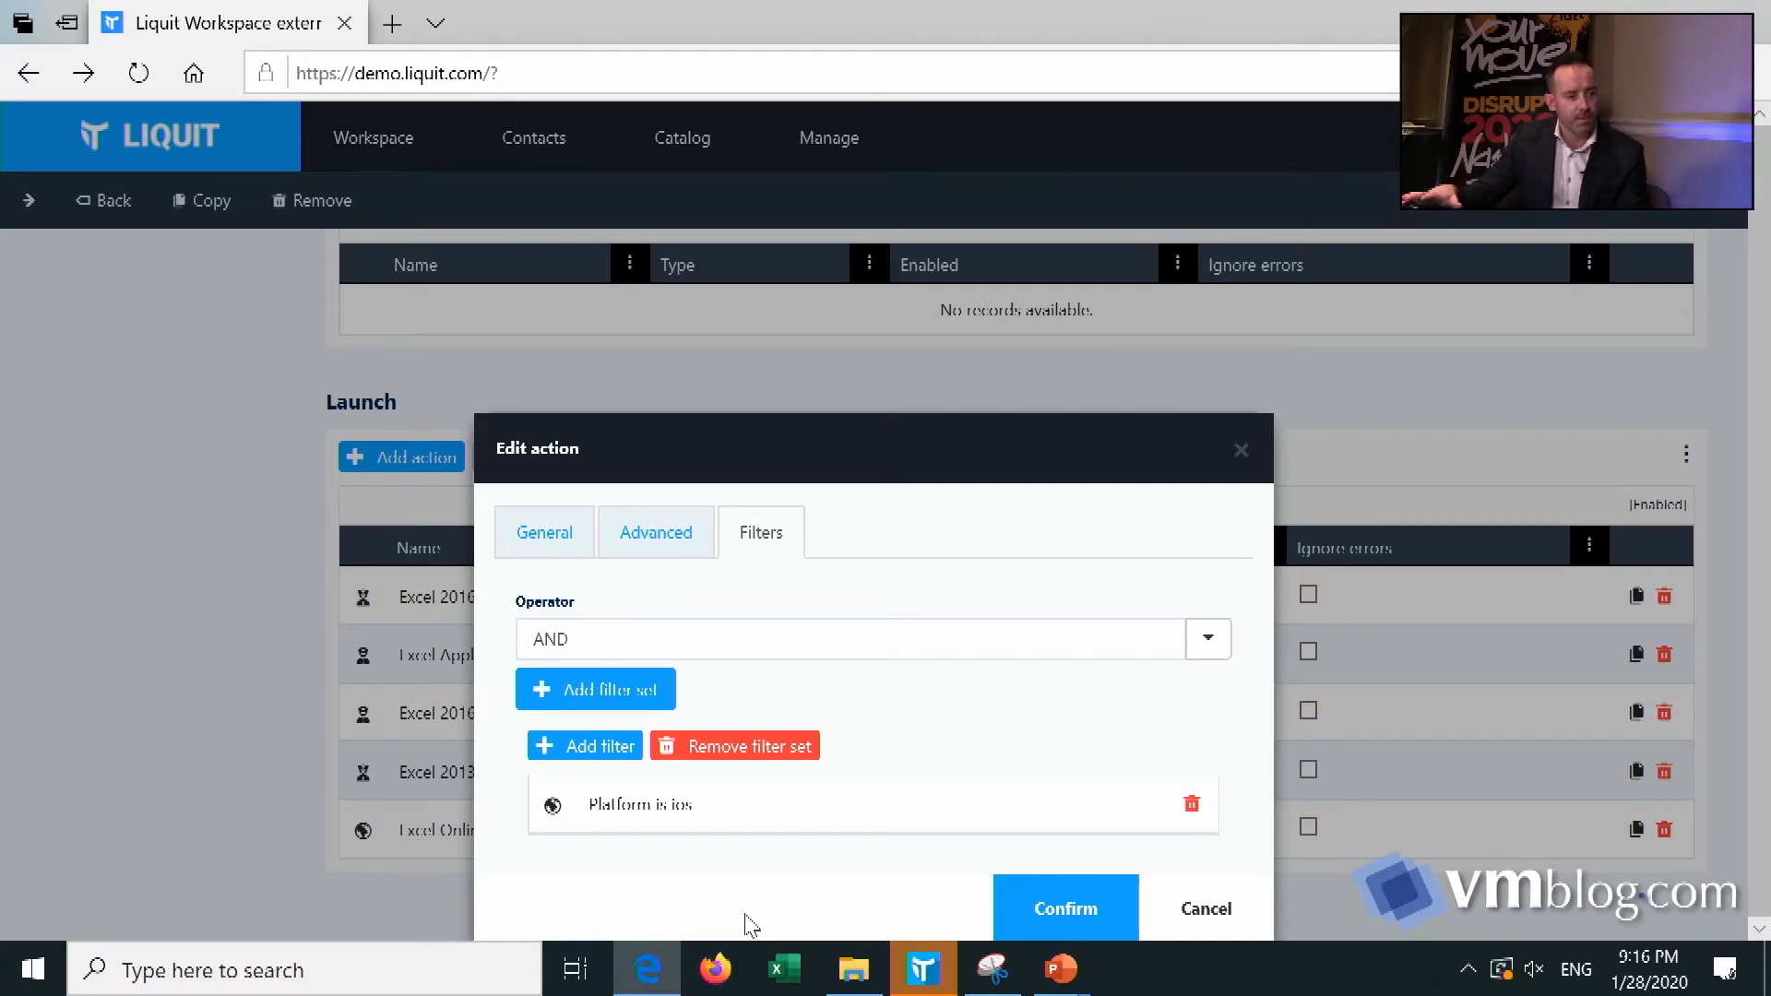
Close the Excel action's filter dialog to head back to the workspace.
{"action": "left_click", "coordinate": [1063, 907]}
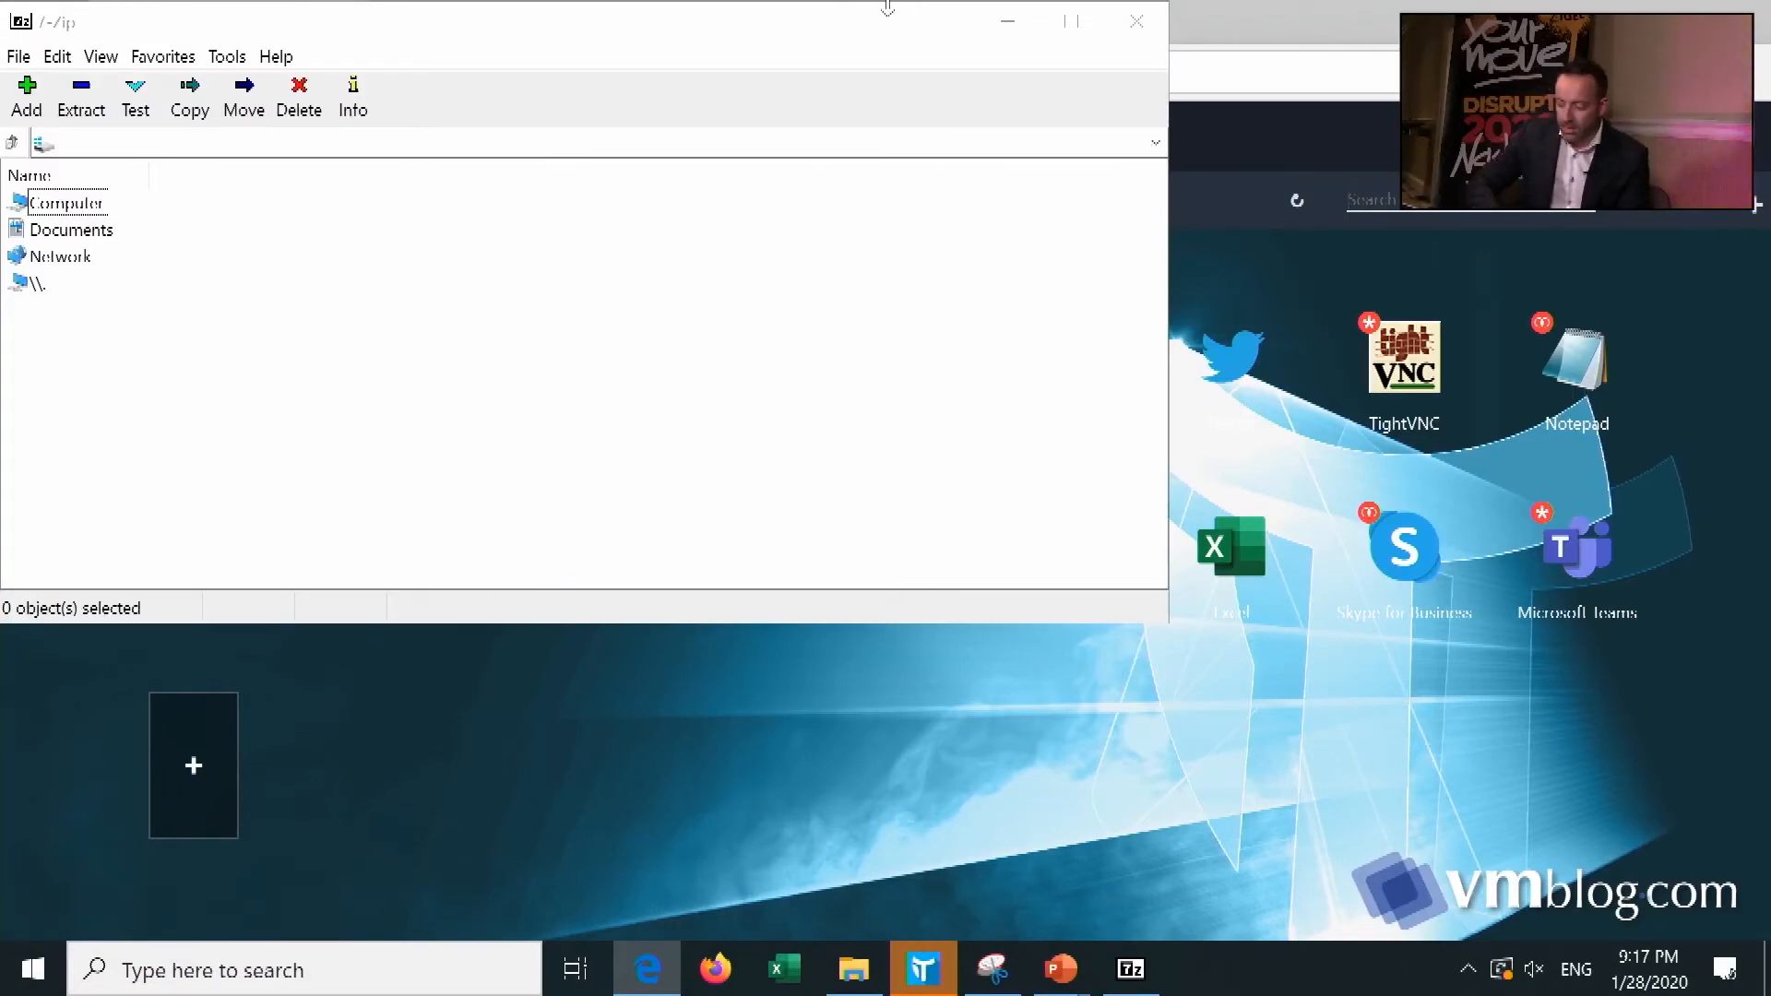
Close the 7-Zip File Manager window, leaving the Liquit app portal visible.
{"action": "left_click", "coordinate": [1136, 20]}
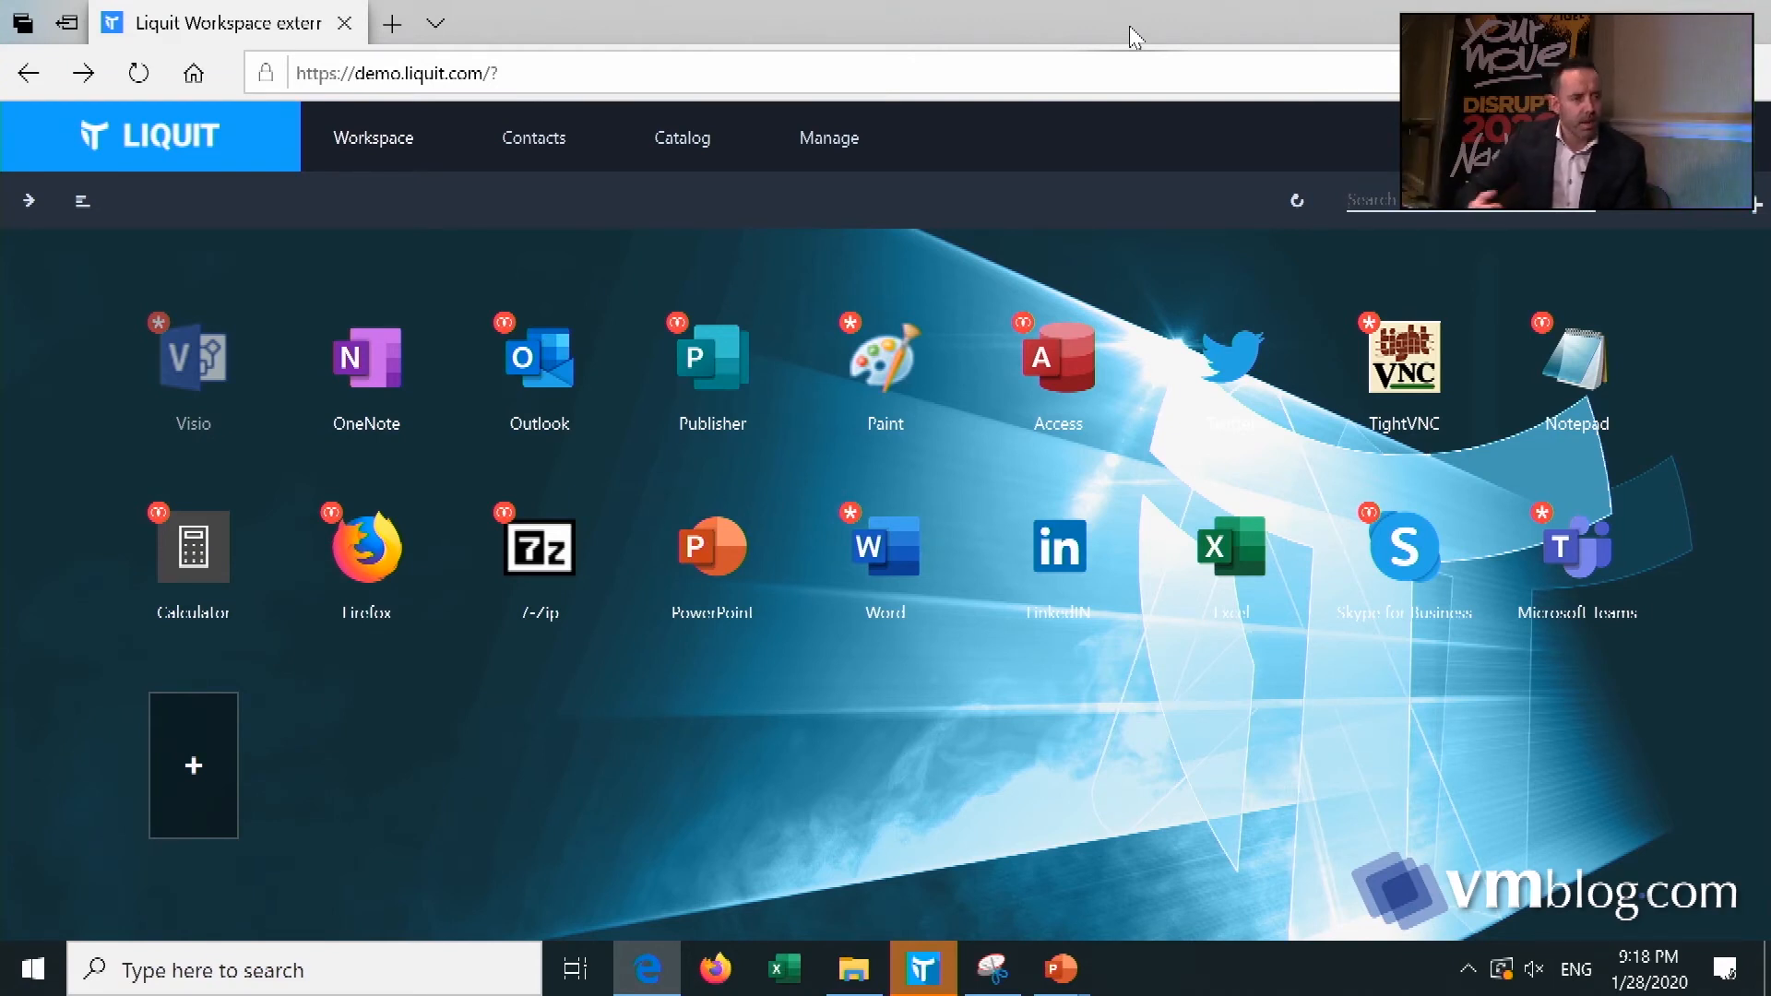
Reach the 7-Zip package's management page and reveal its install and launch actions.
{"action": "right_click", "coordinate": [538, 548]}
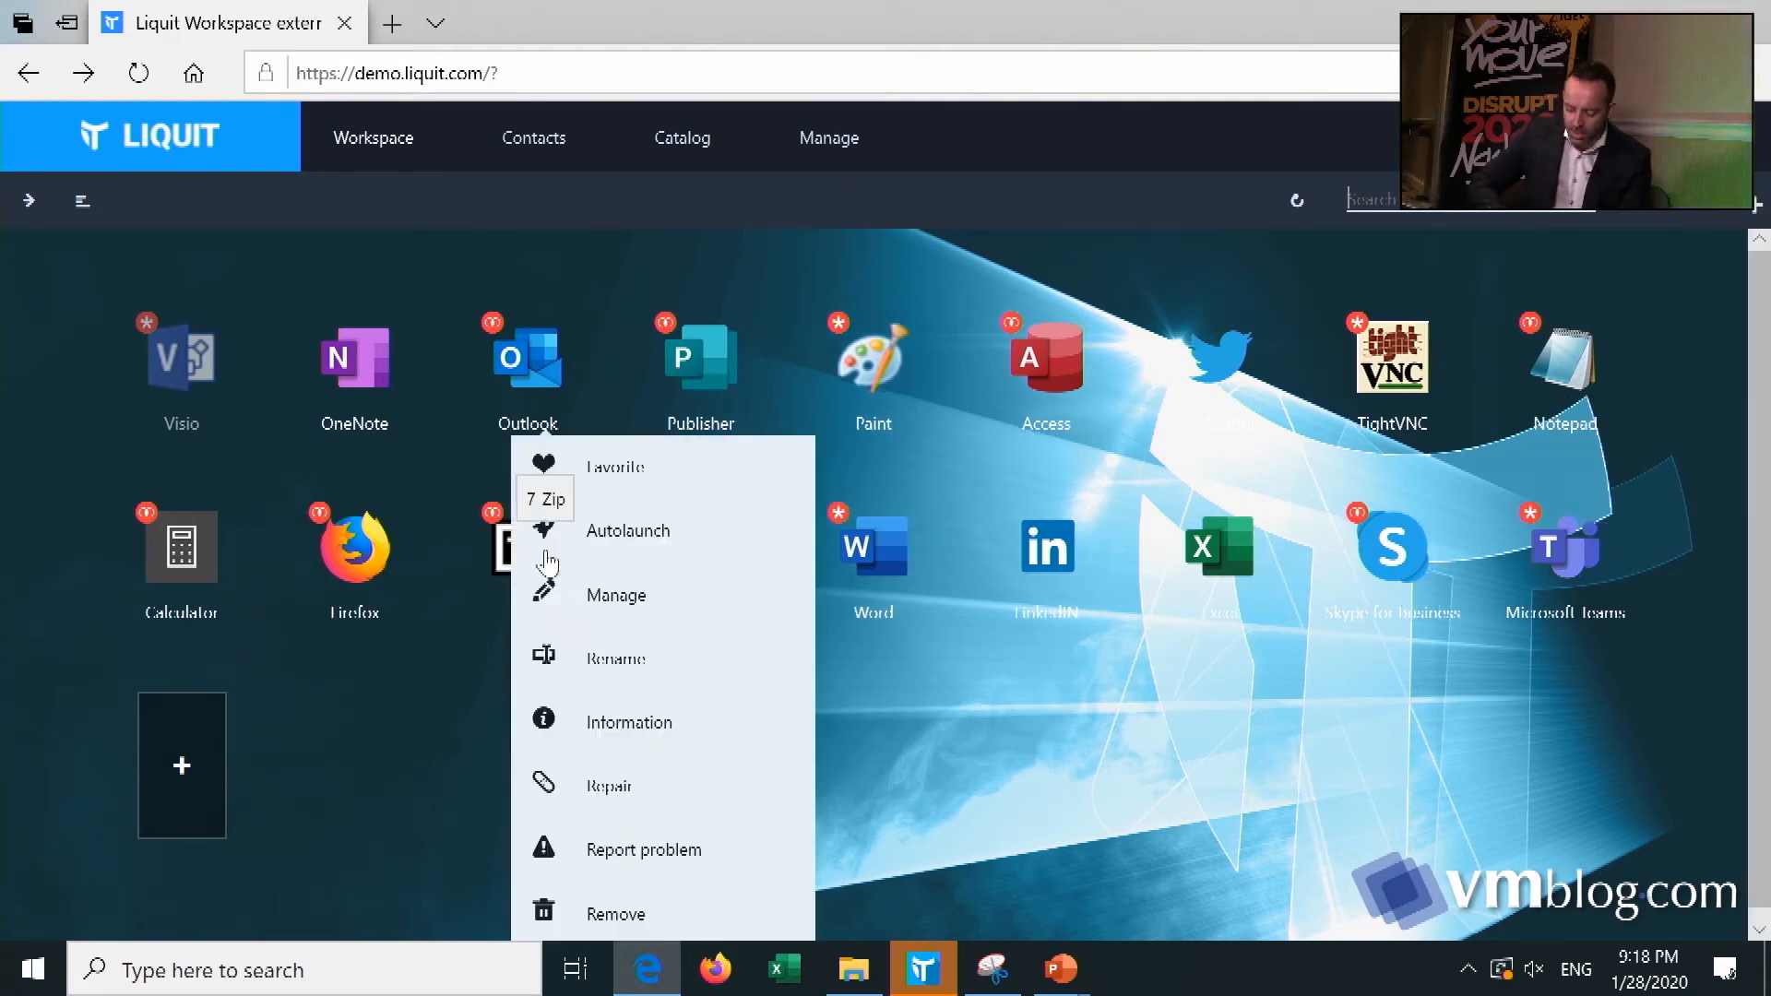
{"action": "left_click", "coordinate": [616, 596]}
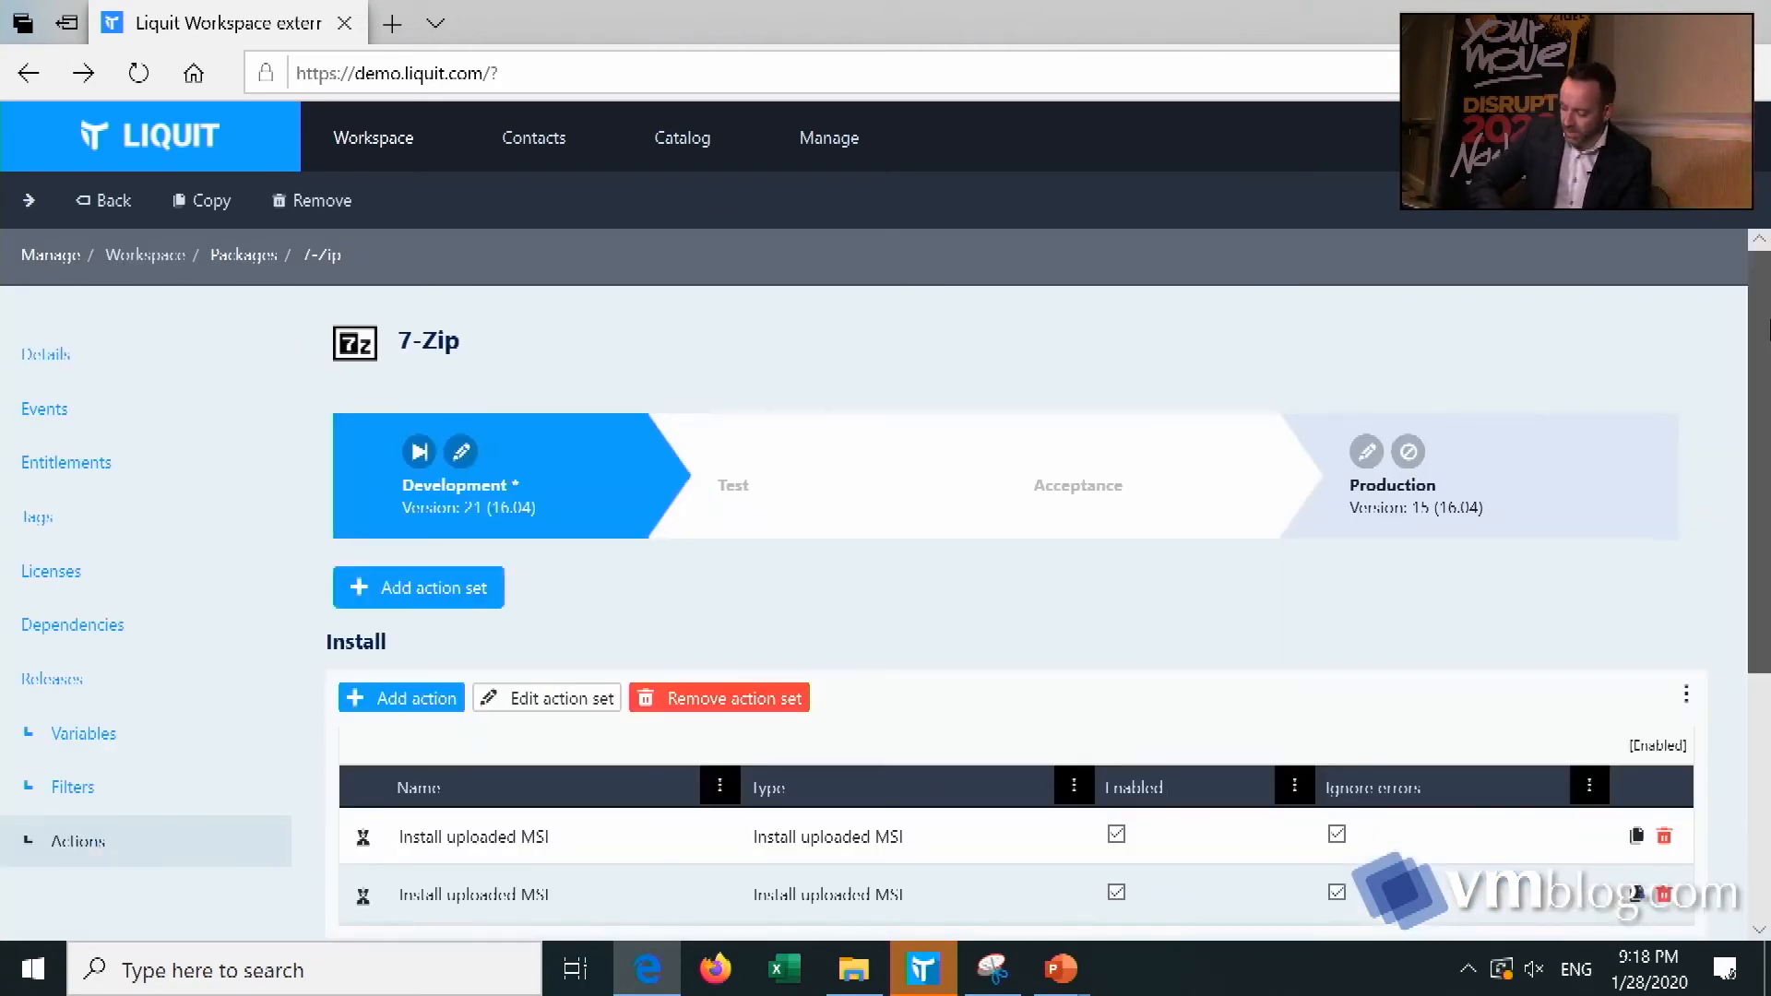
{"action": "scroll", "scroll_direction": "down", "scroll_amount": 3}
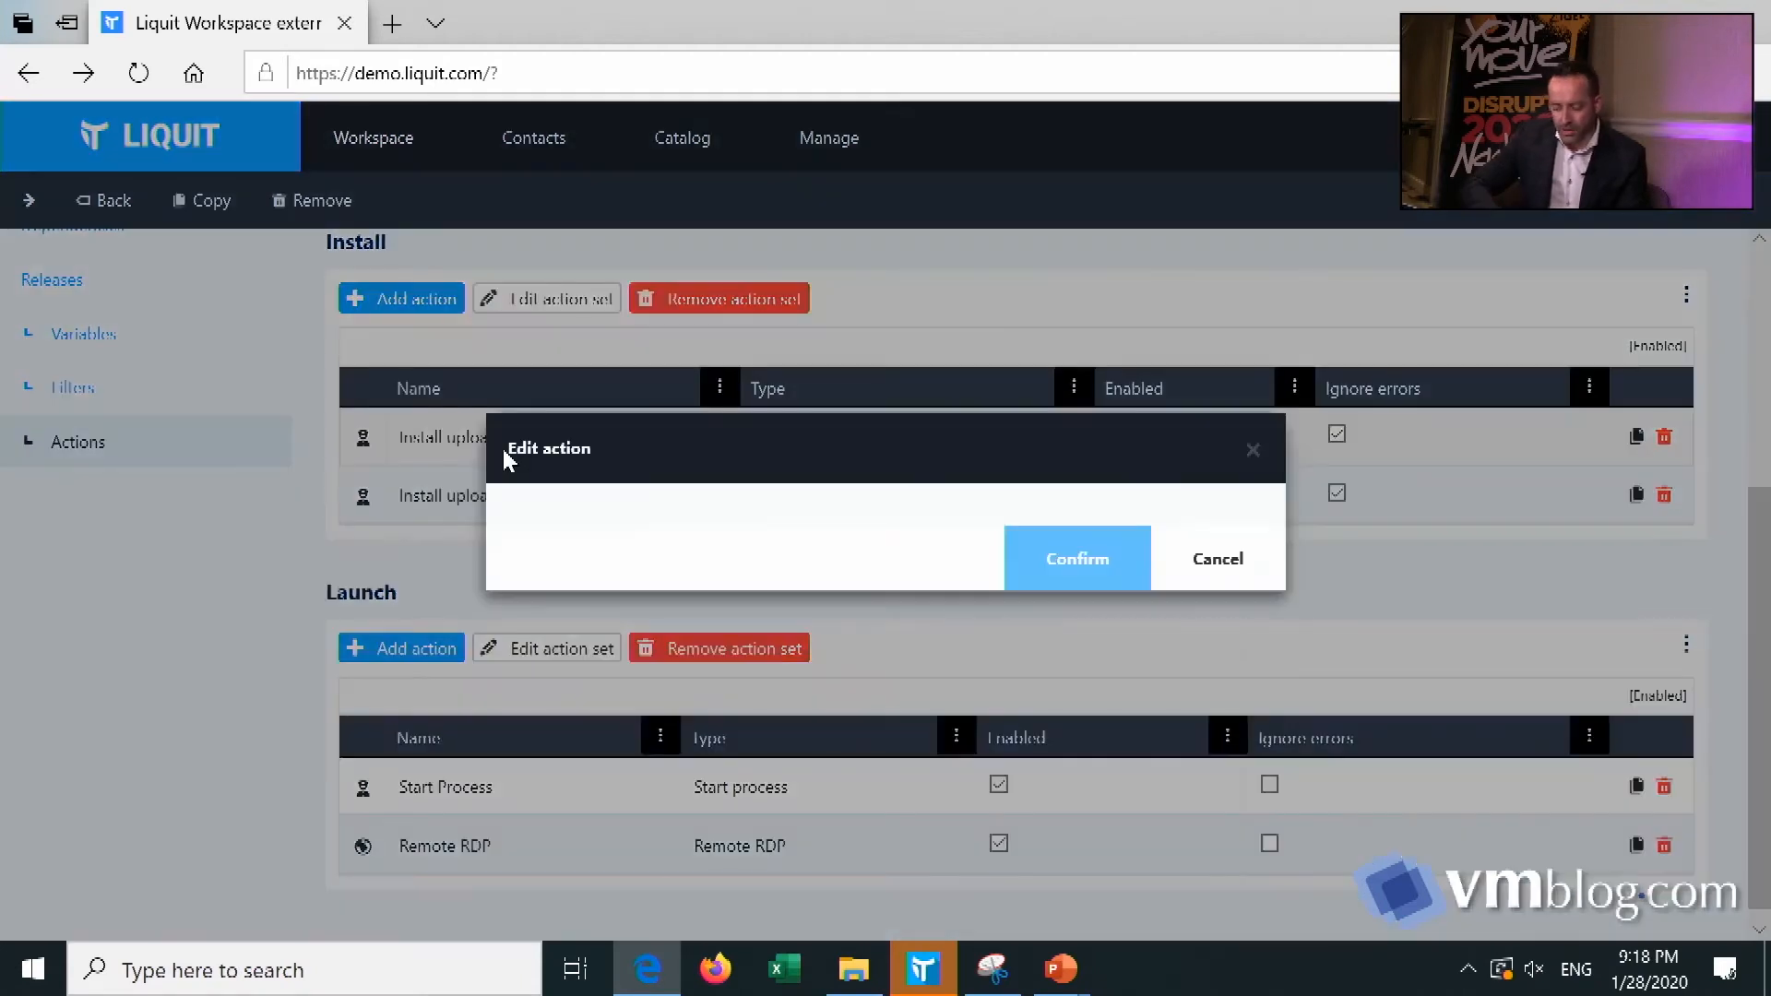
View the 7-Zip action's 'platform architecture is x64' filter and close the dialog unsaved.
{"action": "left_click", "coordinate": [760, 531]}
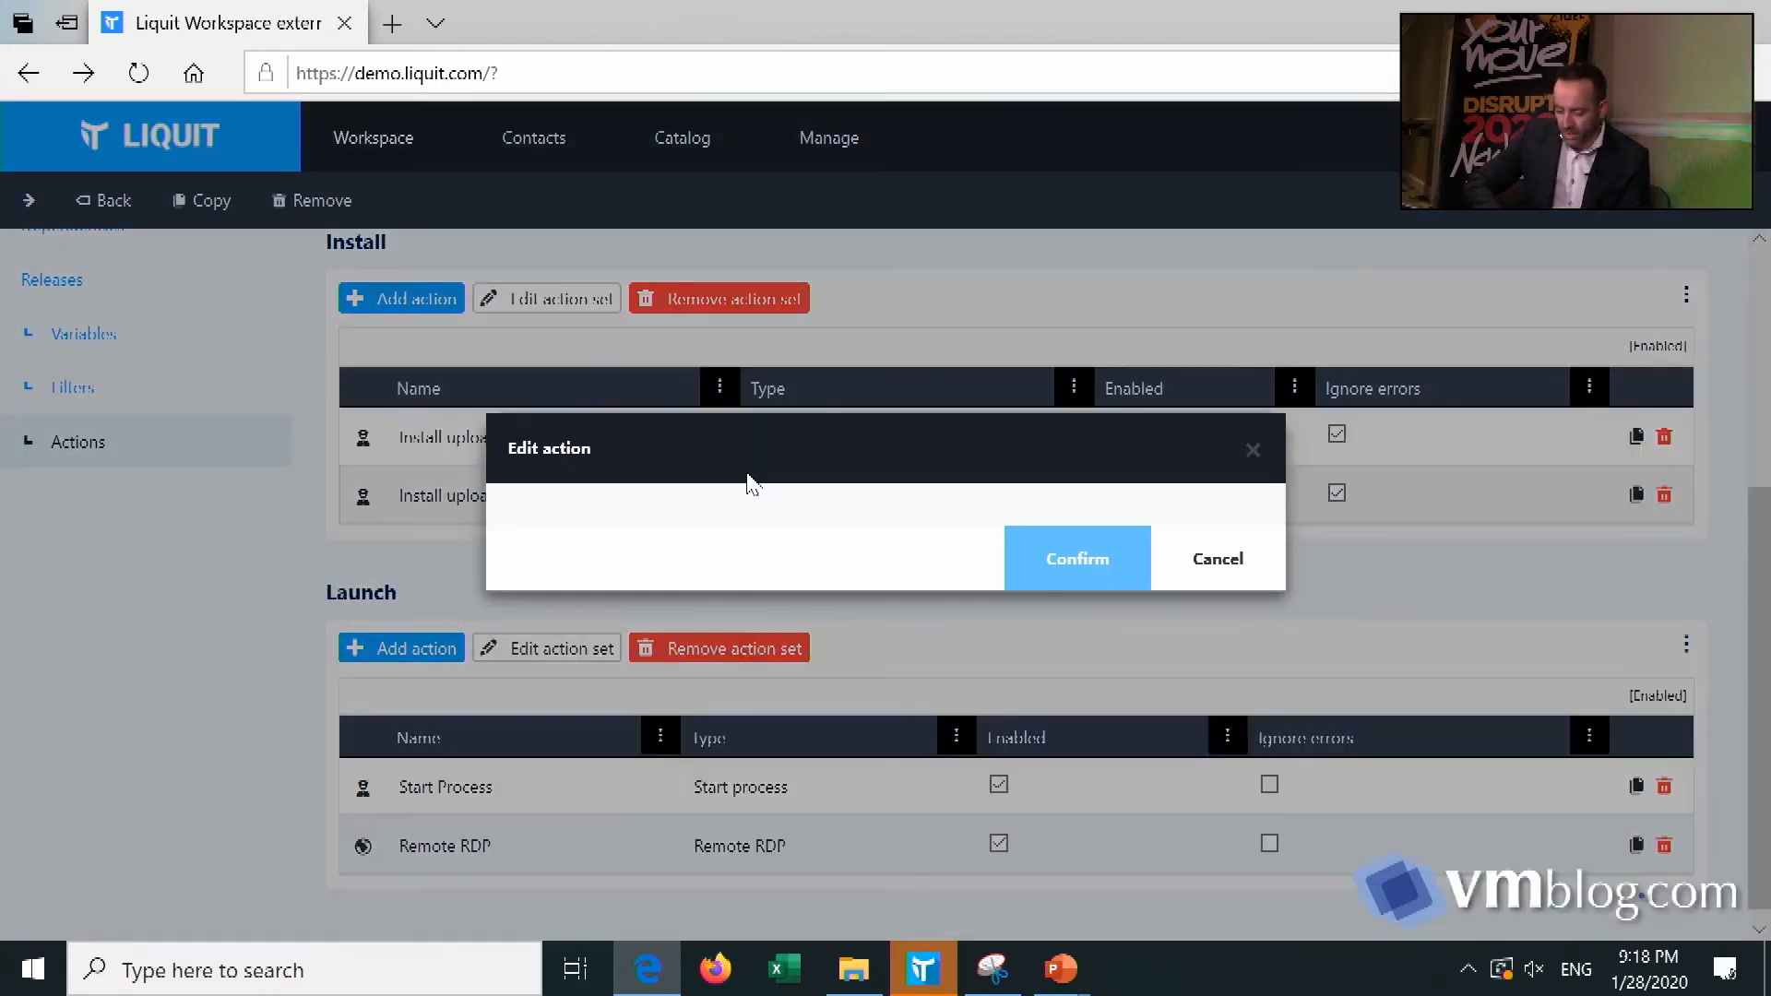
{"action": "left_click", "coordinate": [764, 531]}
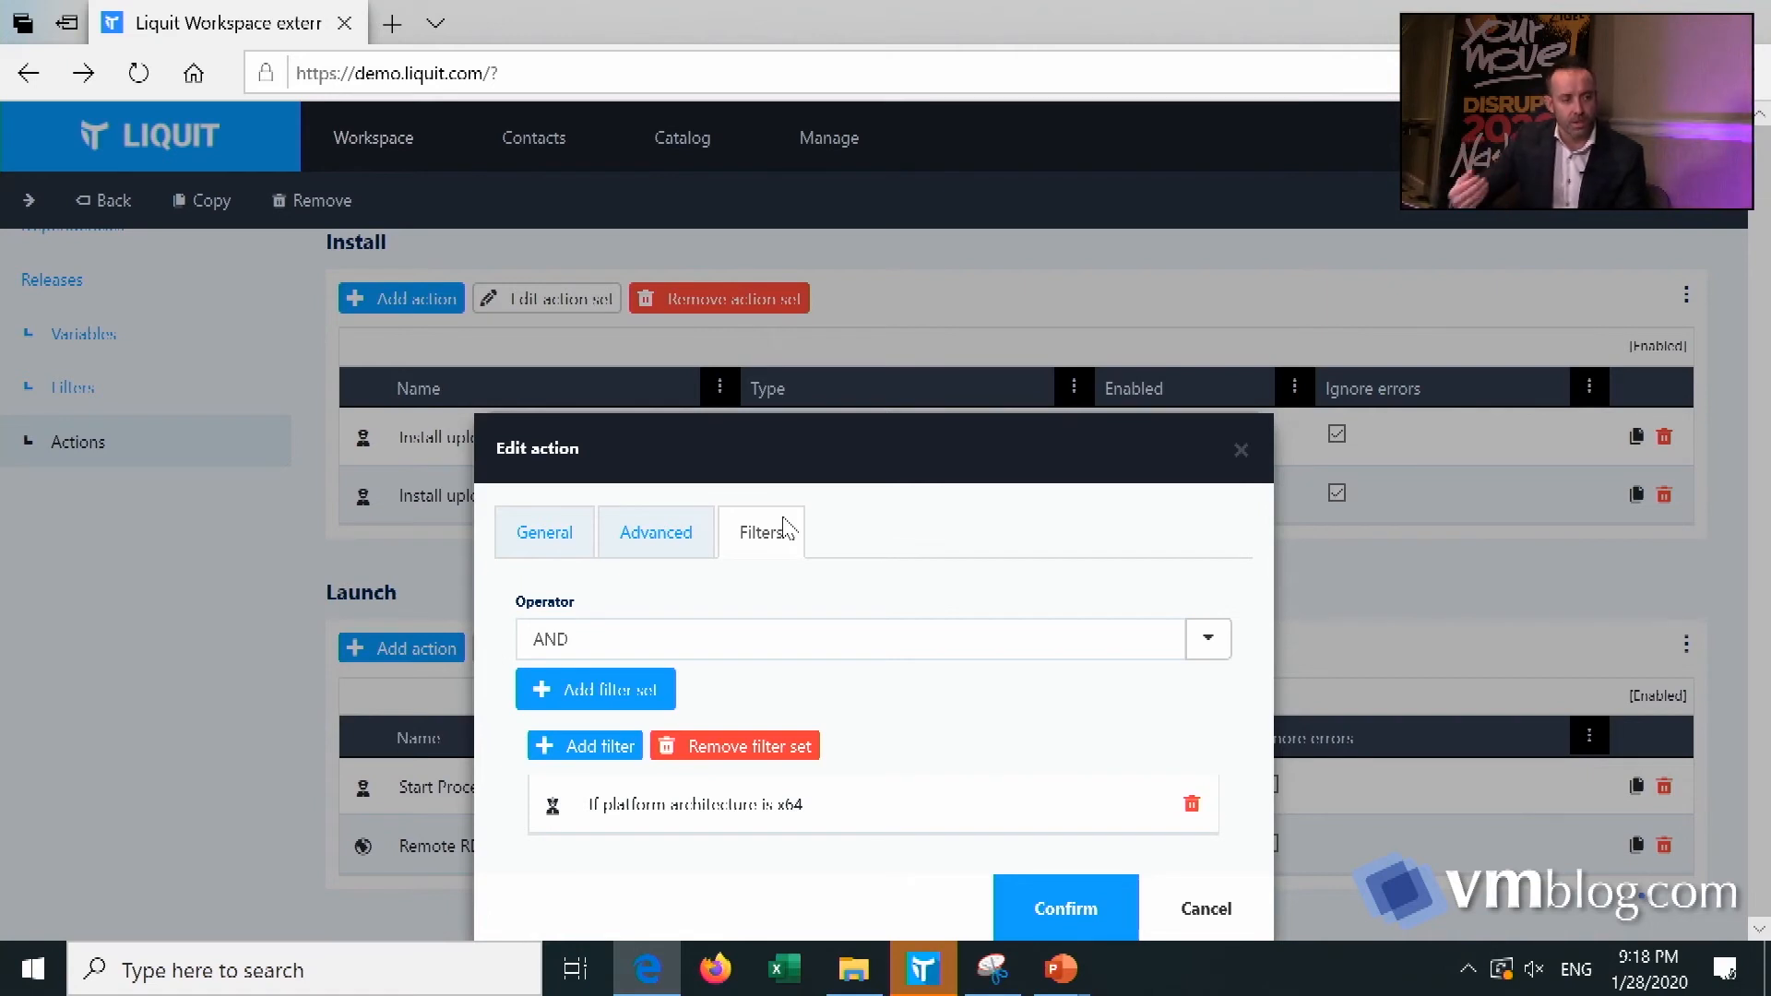
{"action": "mouse_move", "coordinate": [1268, 454]}
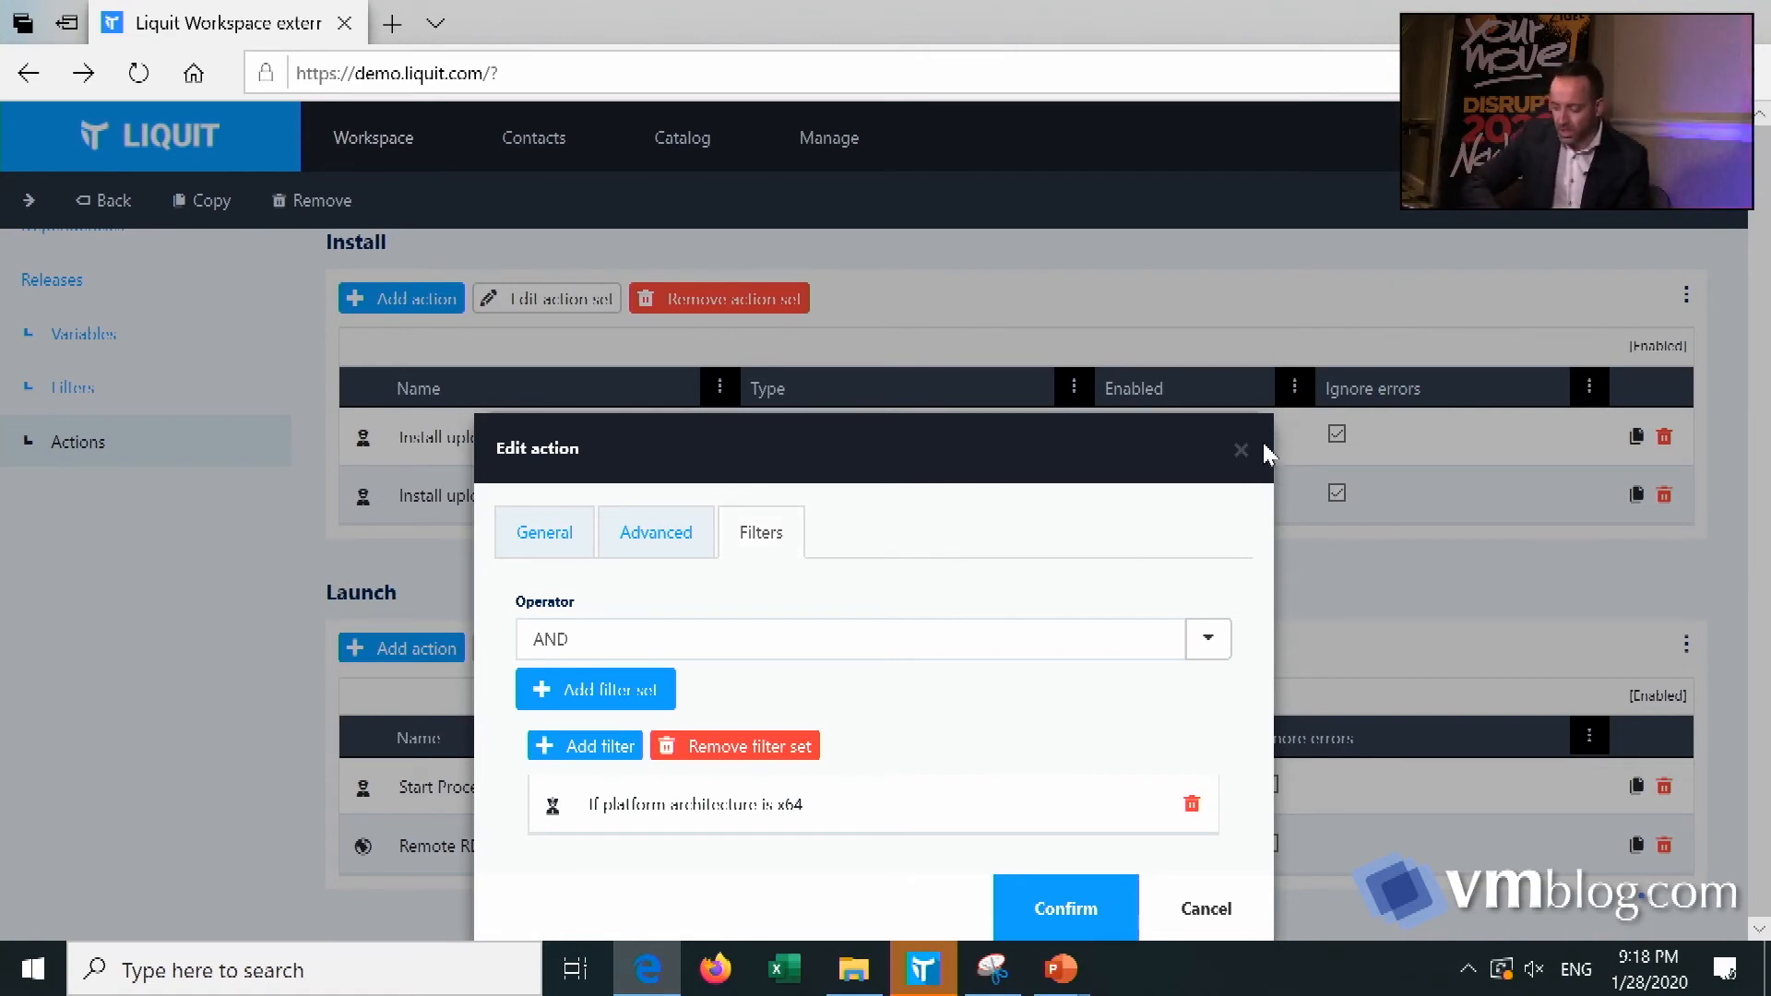
{"action": "left_click", "coordinate": [1240, 450]}
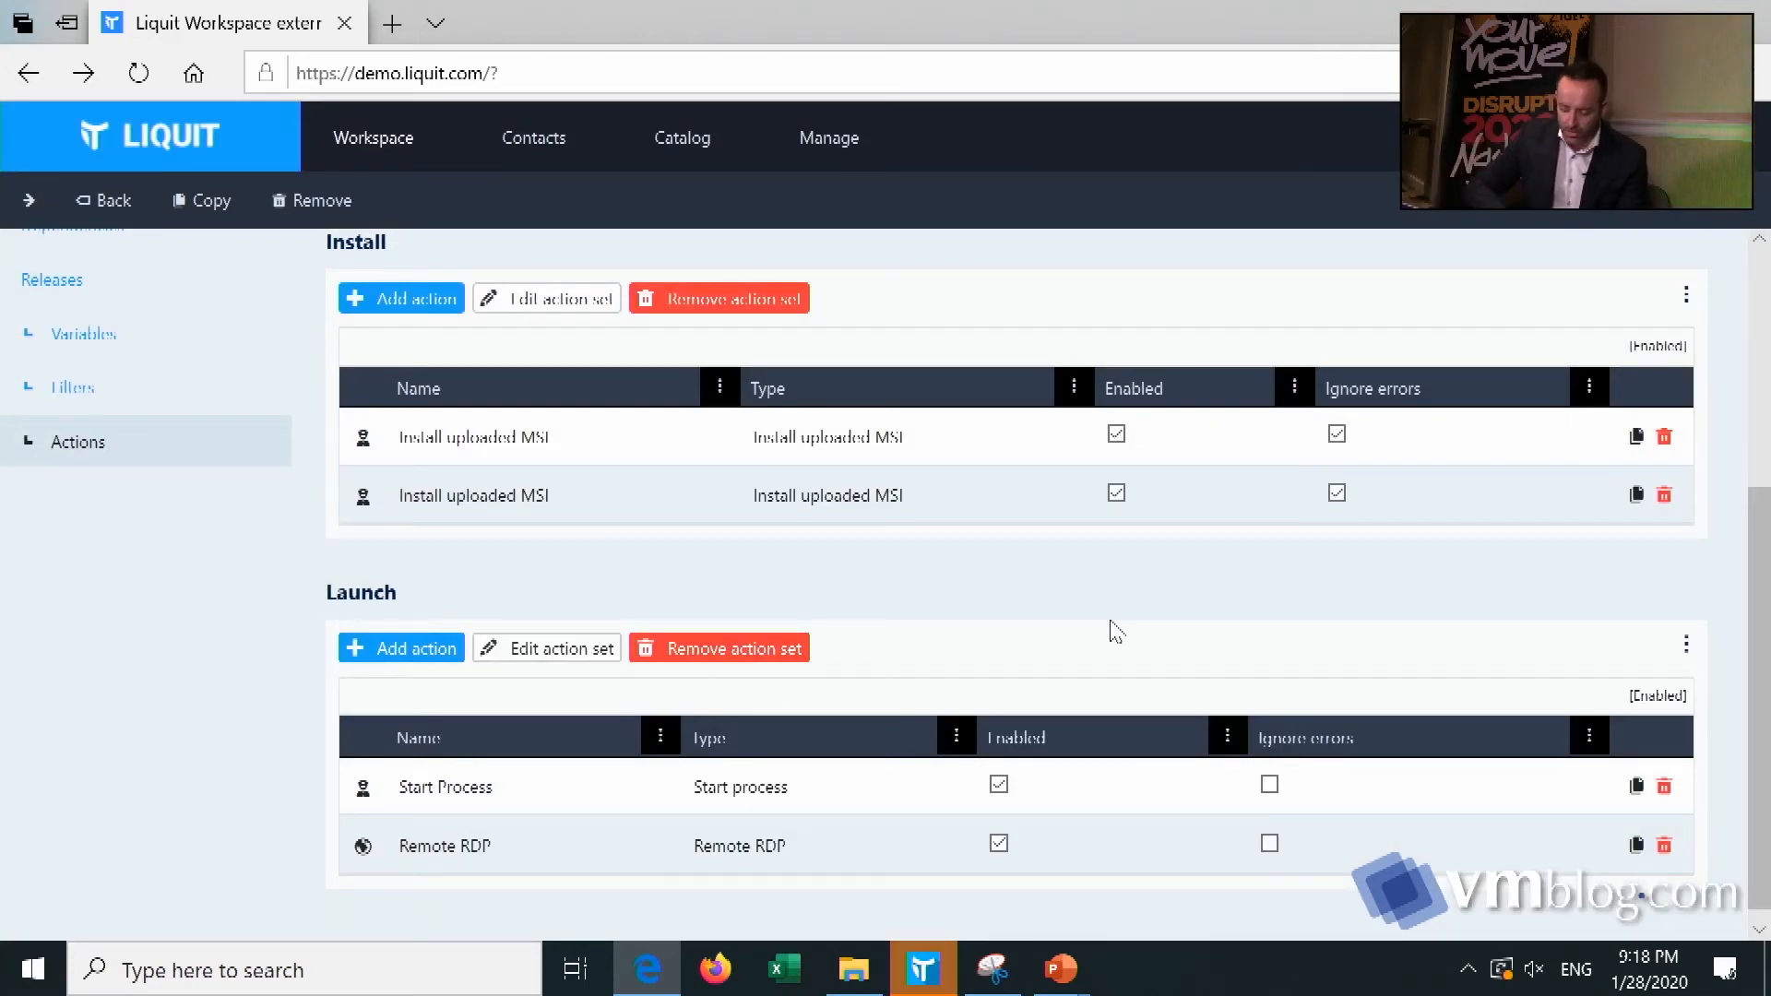
{"action": "mouse_move", "coordinate": [774, 846]}
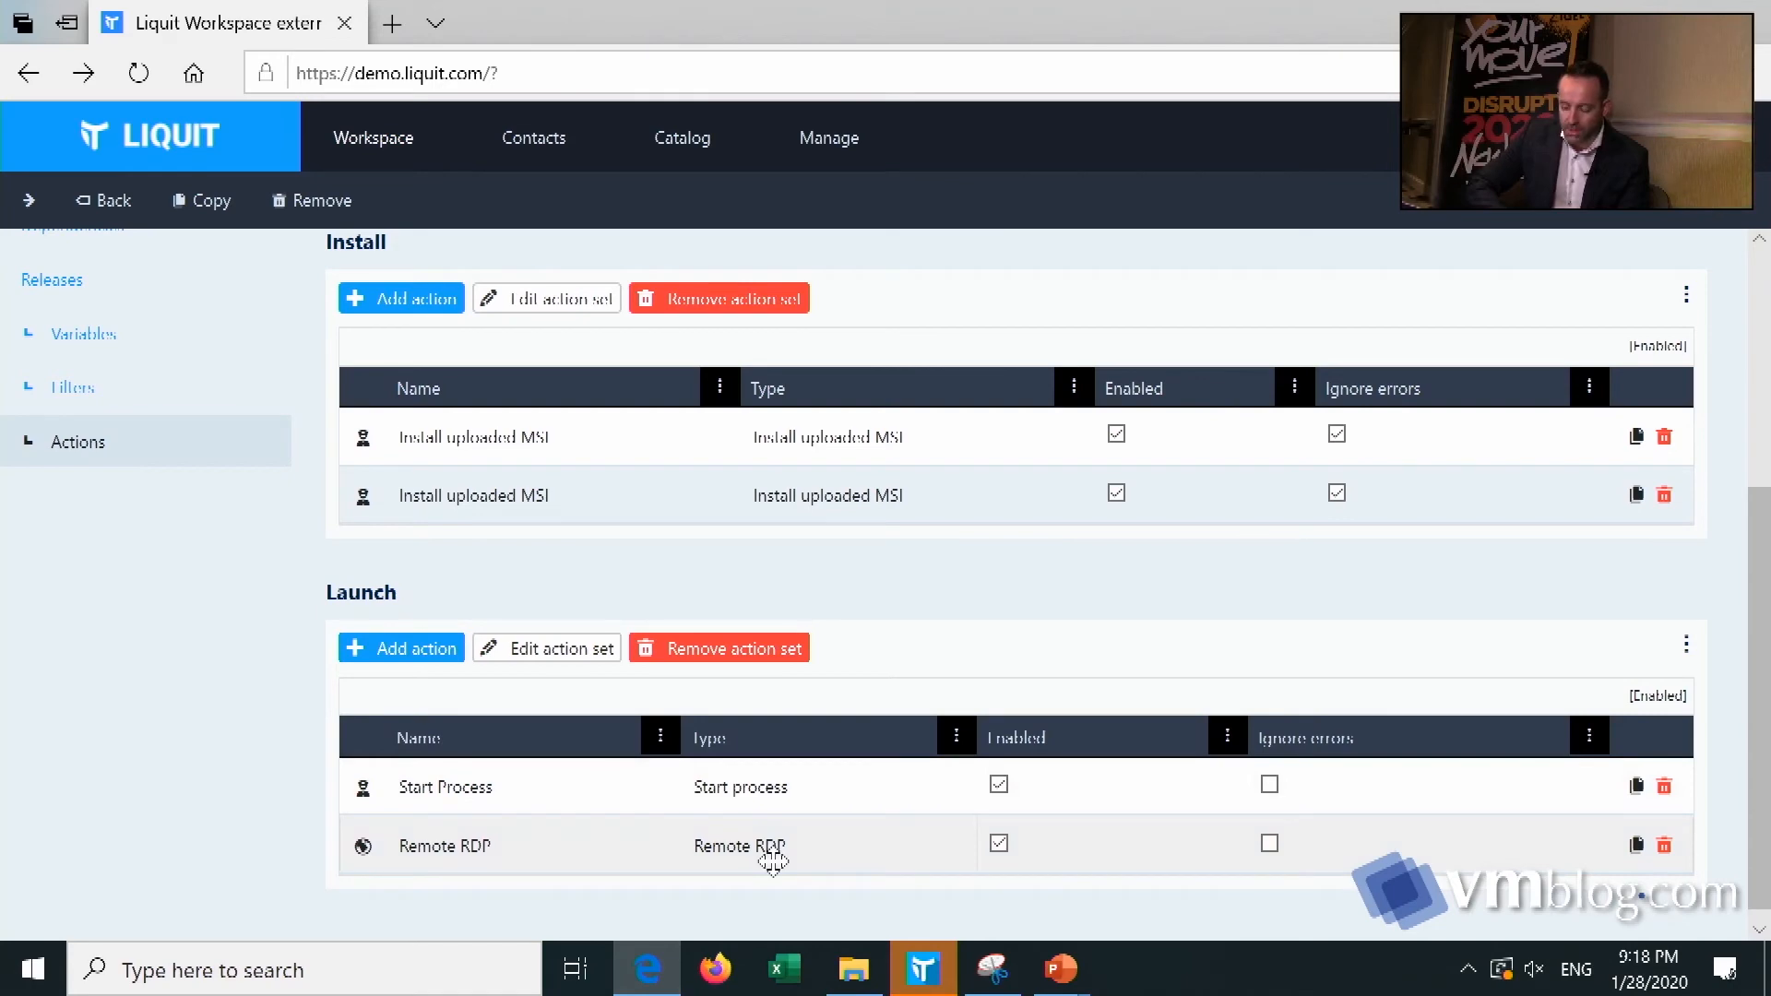